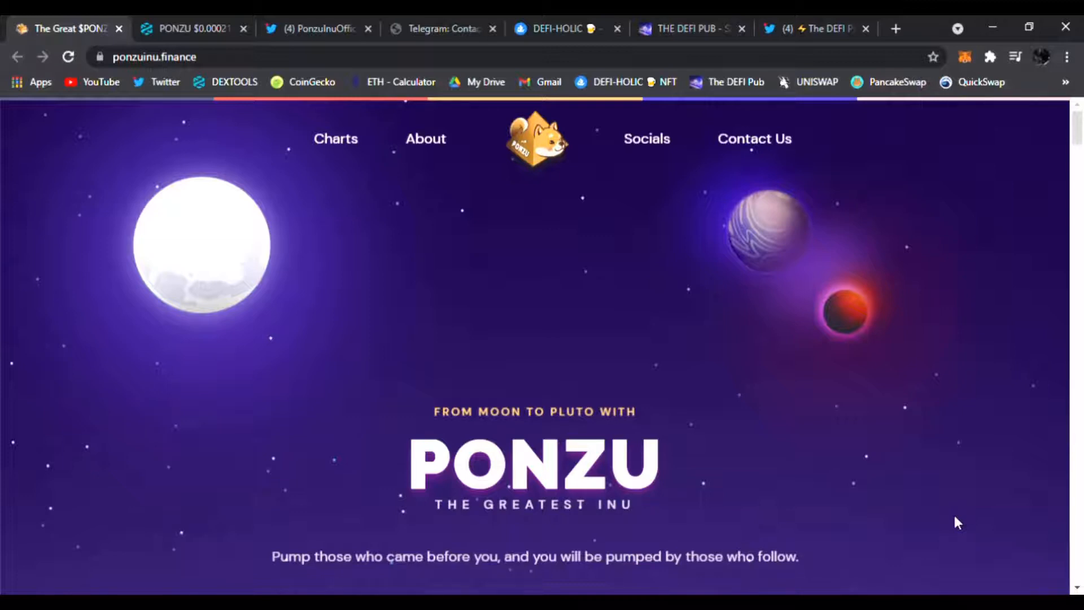
mouse_move(656, 370)
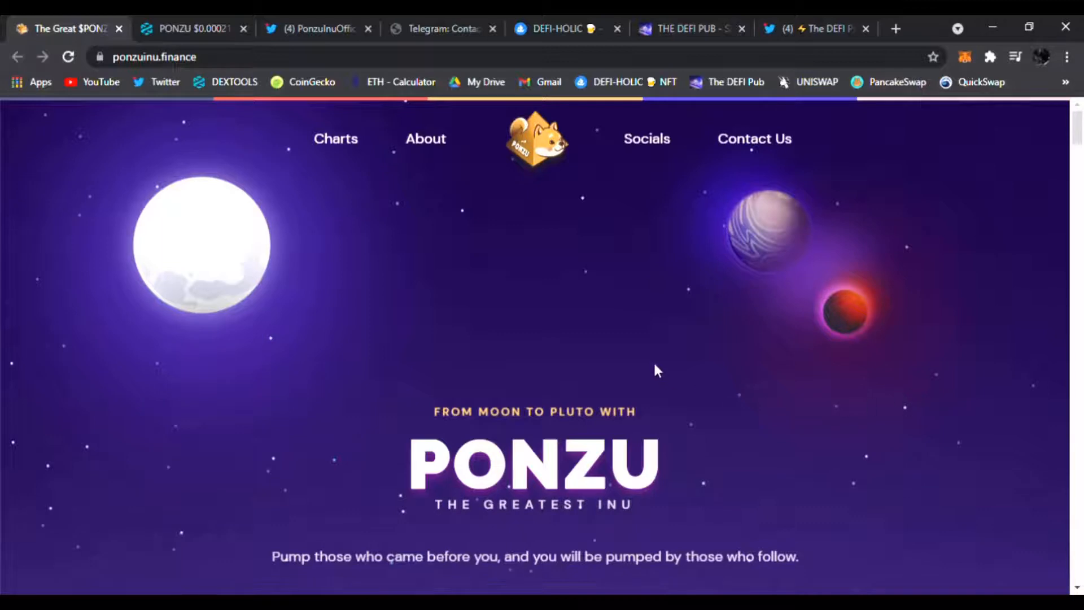
mouse_move(373, 179)
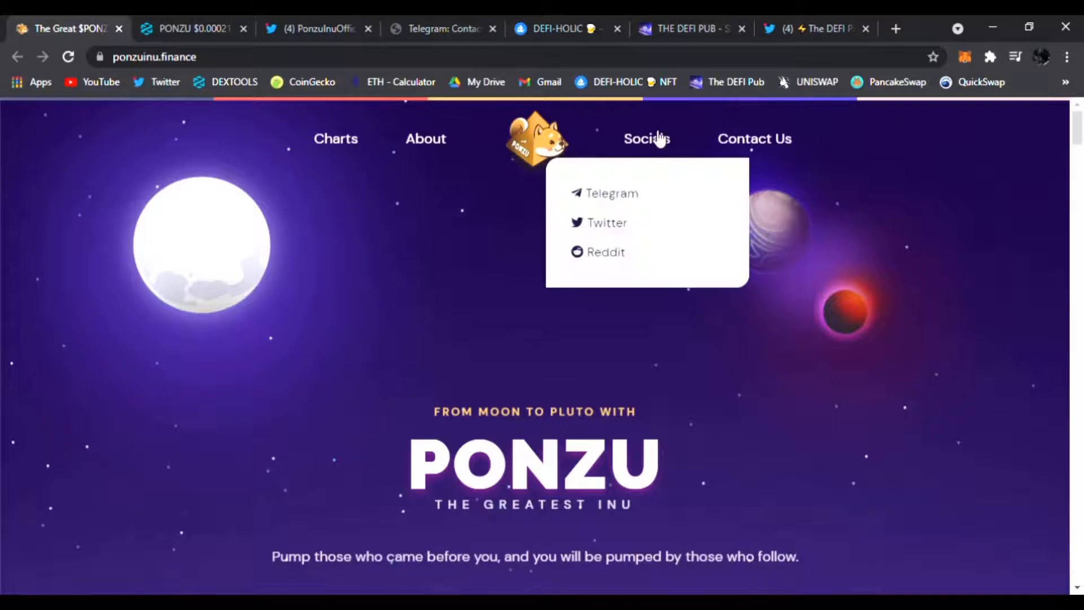
mouse_move(623, 193)
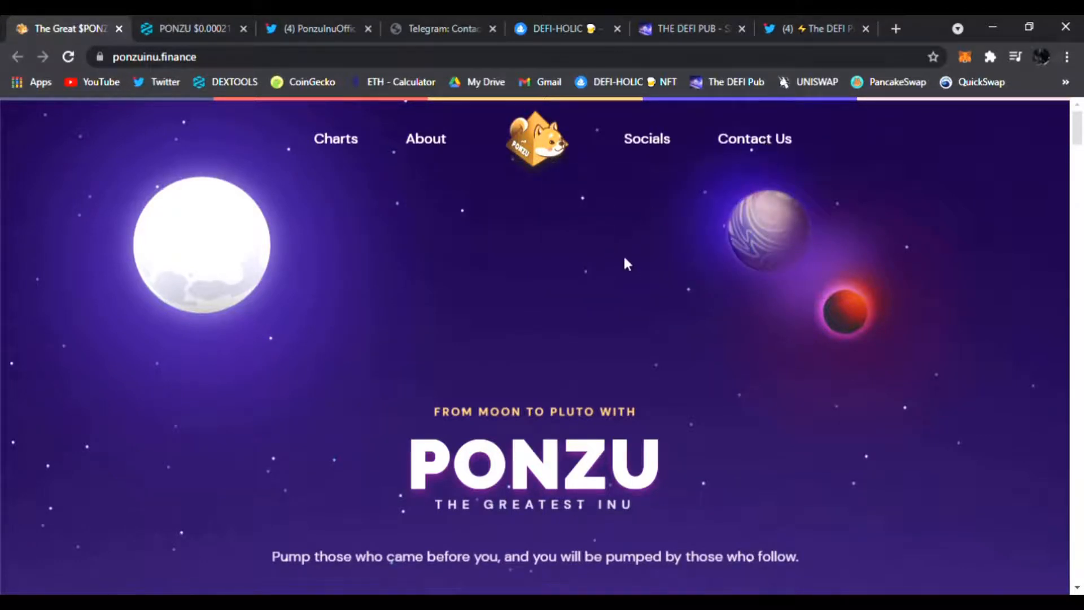
Step: Switch to the DEXTools tab showing the PONZU/WETH price chart
click(191, 29)
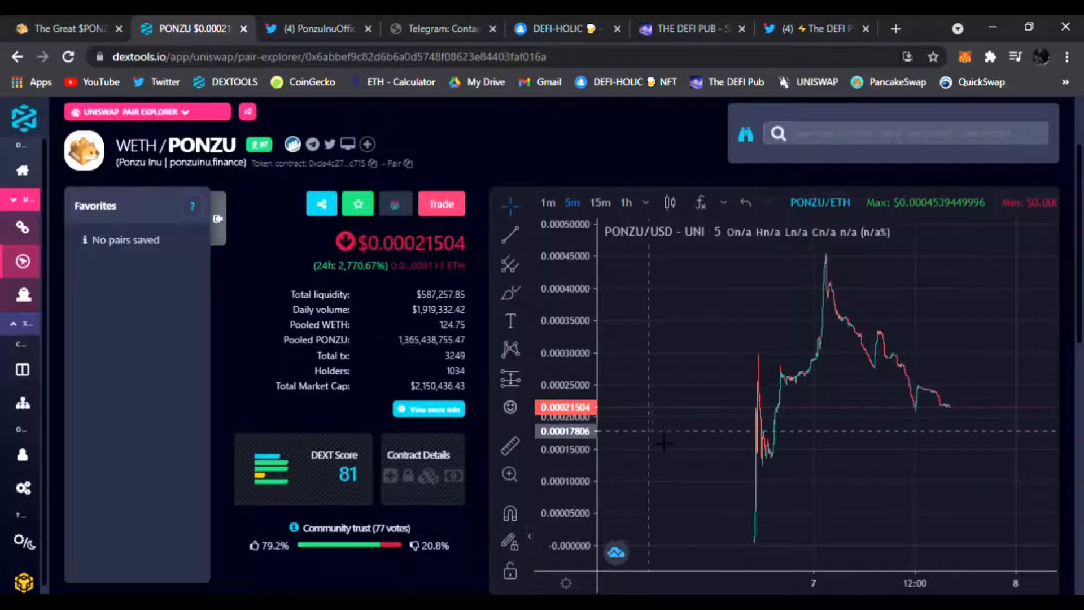
Step: View the PonzuInuOfficial Twitter profile and scroll down to its latest tweet
click(314, 28)
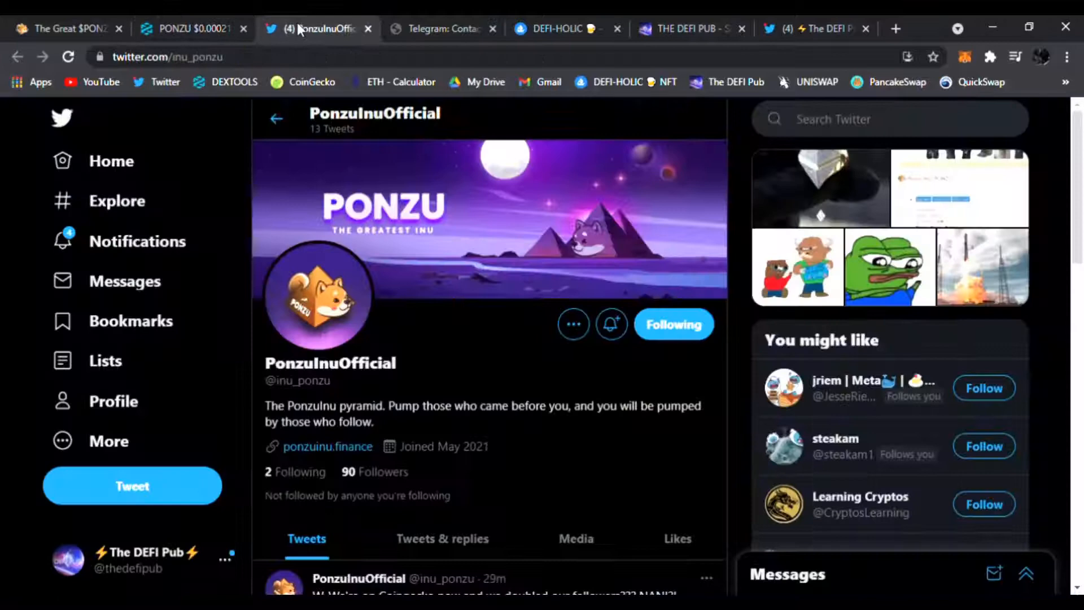
scroll(down, 3)
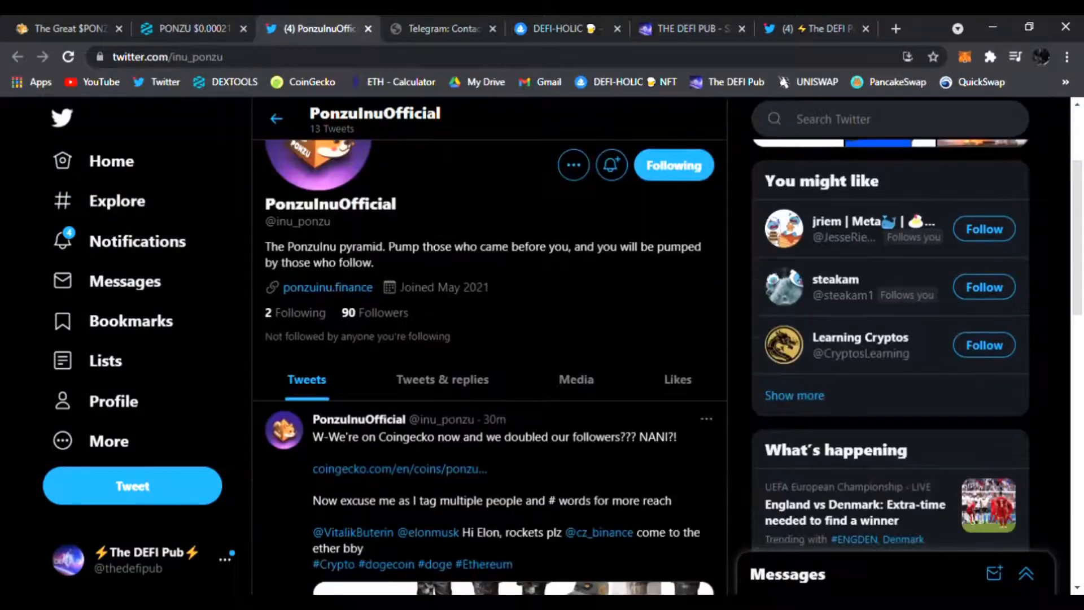
scroll(down, 3)
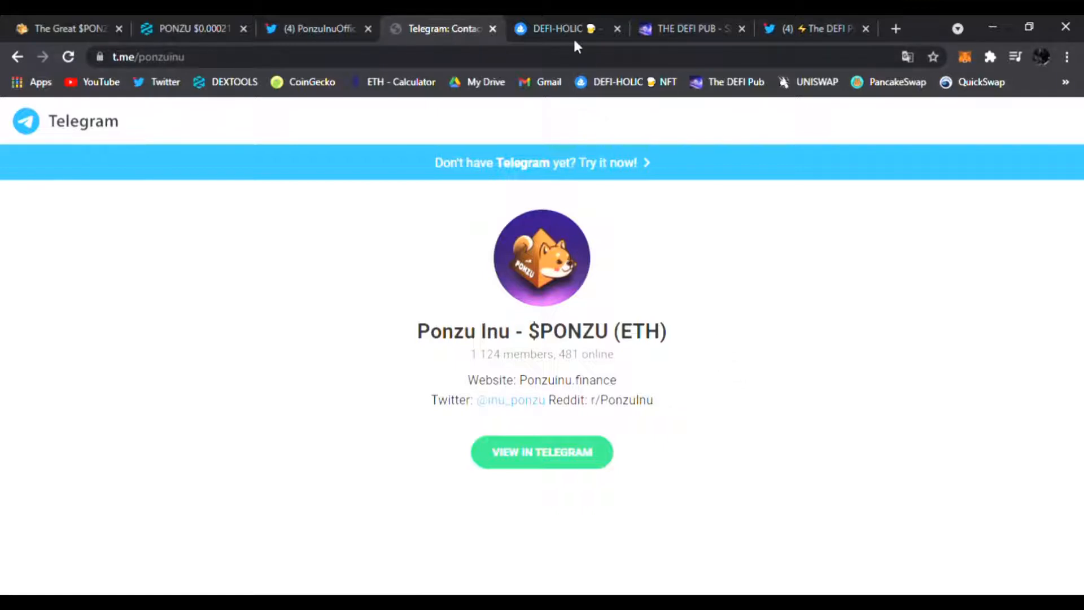
Step: Show the DEFI-HOLIC OpenSea listing priced at 0.1 ETH and select its title
click(556, 28)
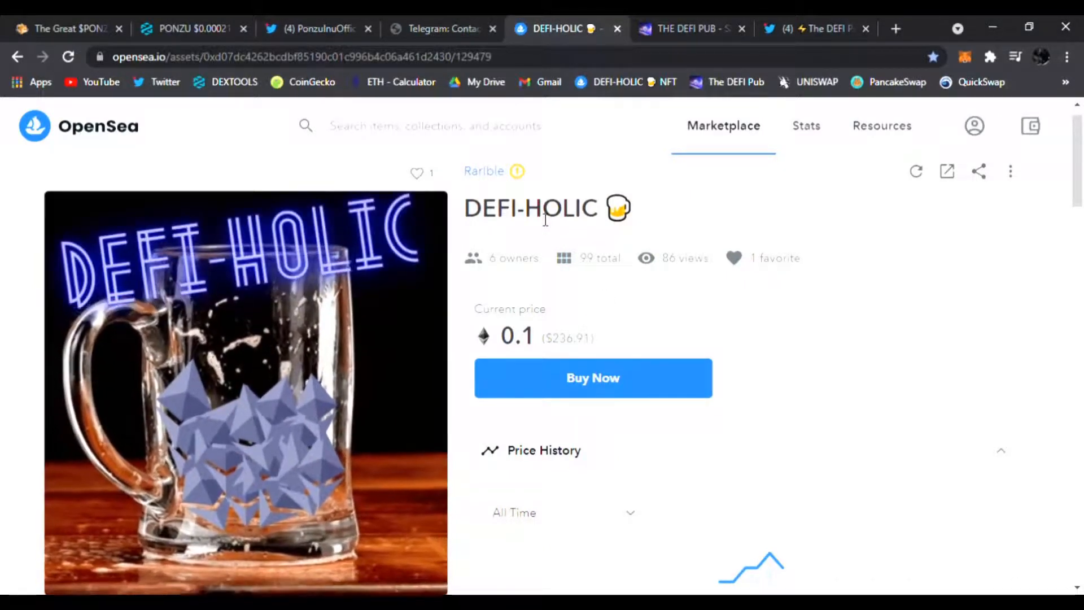
double_click(531, 208)
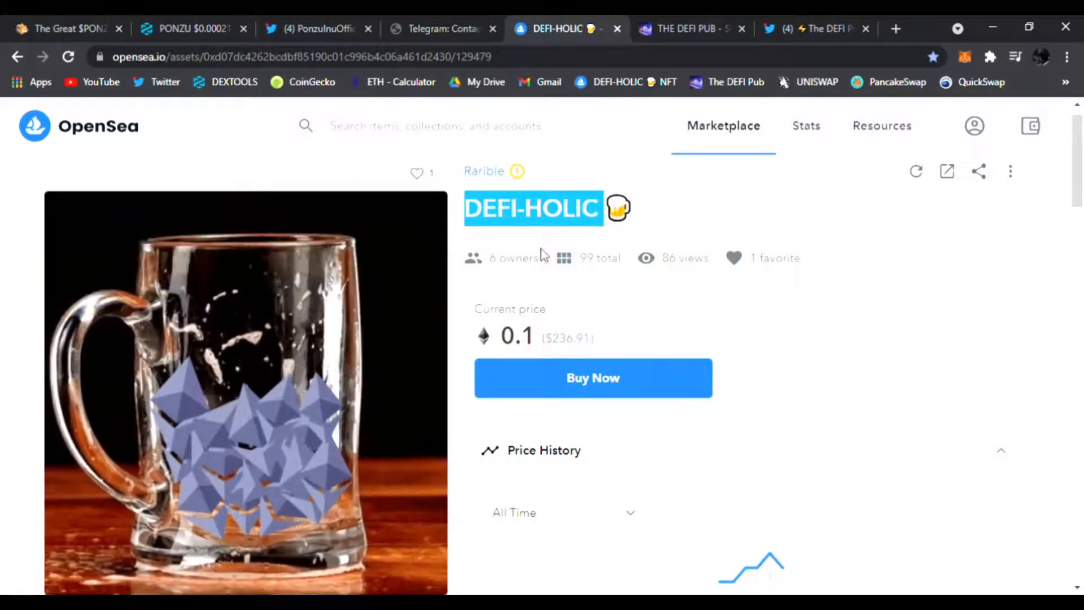
Step: Go to The DEFI Pub home page and scroll through its top DeFi picks
click(684, 28)
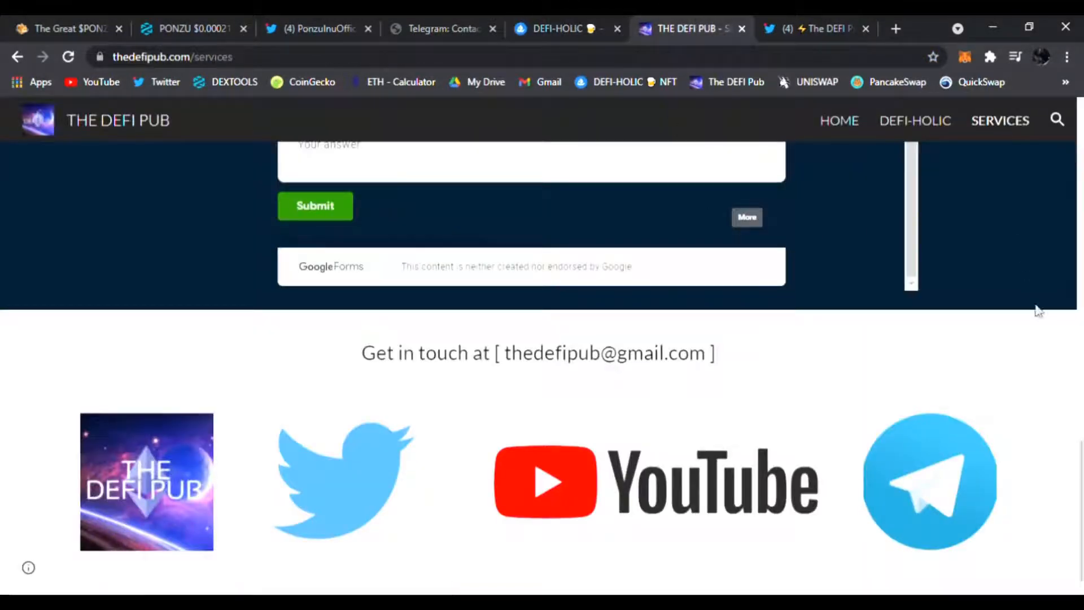
click(838, 121)
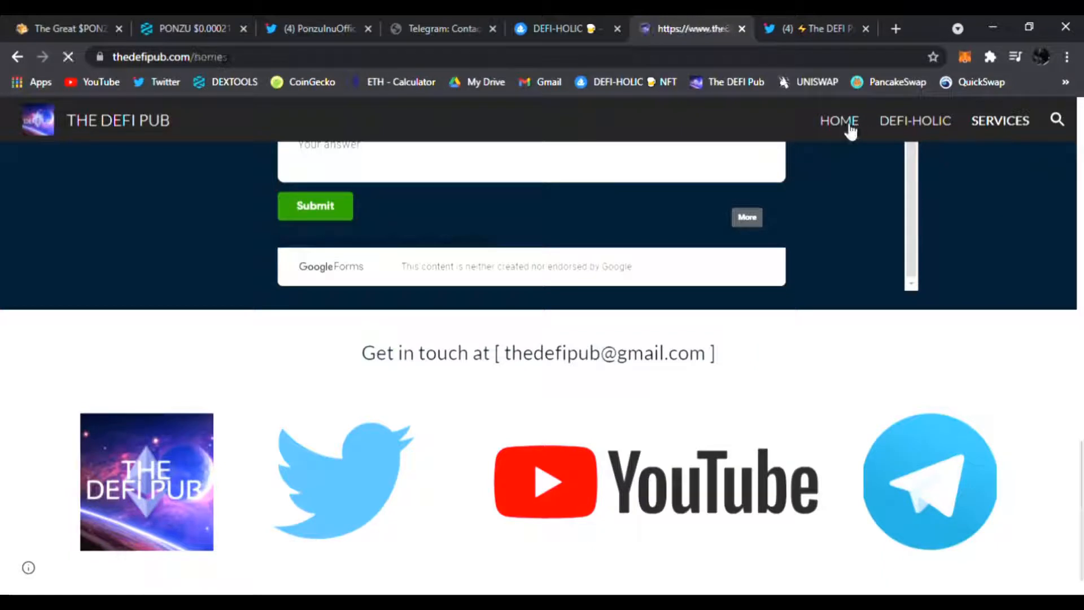
click(838, 120)
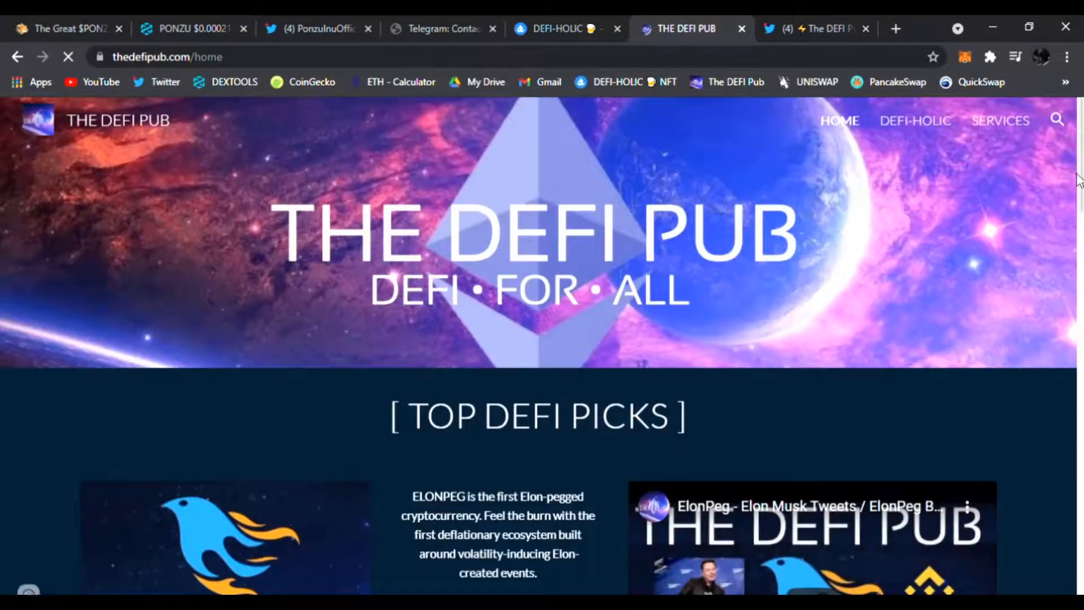
scroll(down, 3)
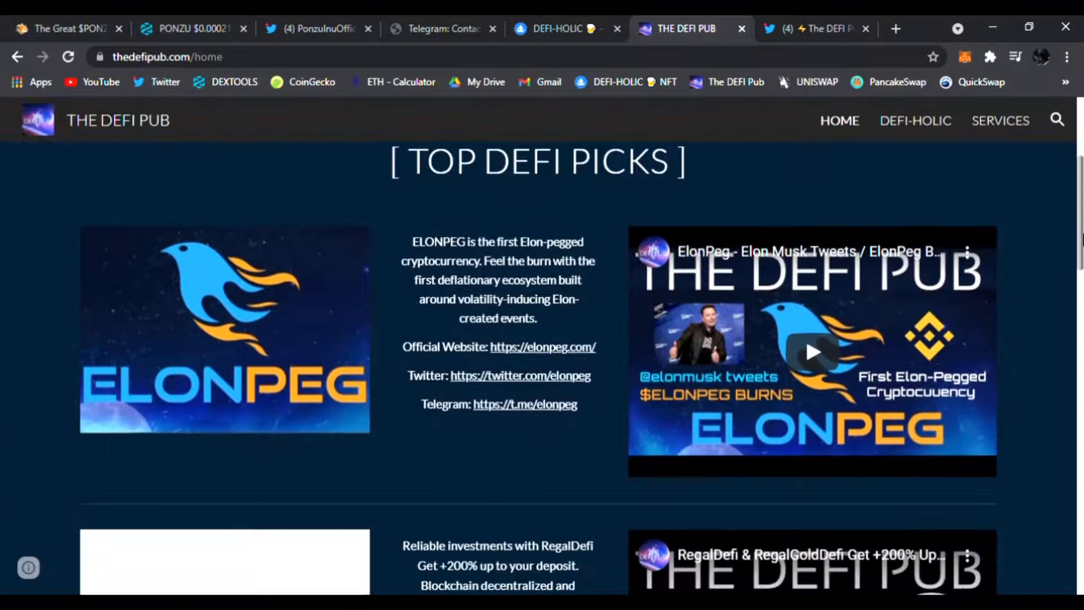
scroll(down, 3)
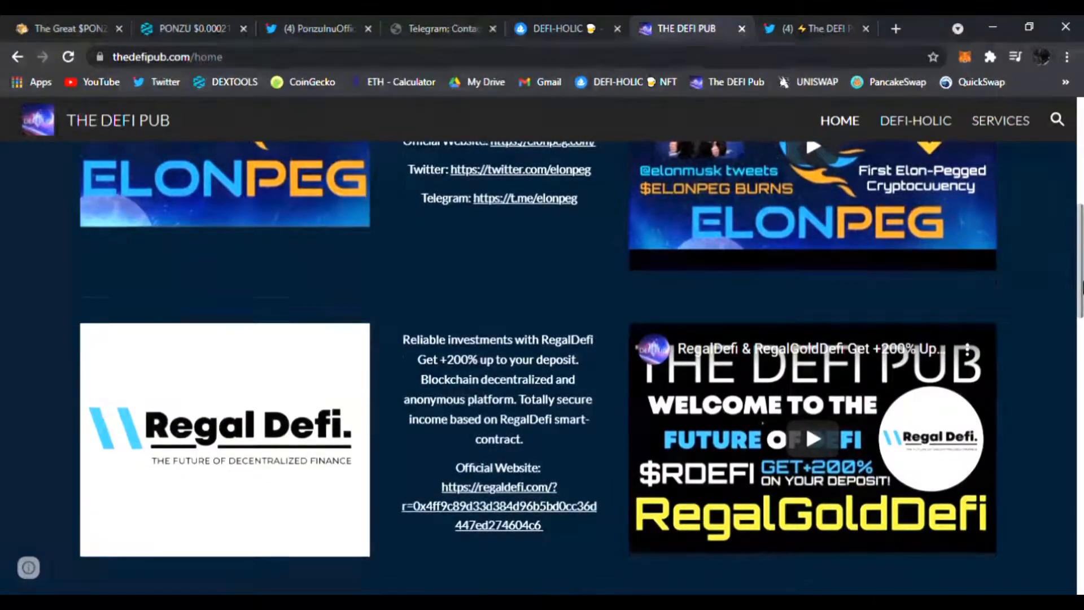
scroll(down, 3)
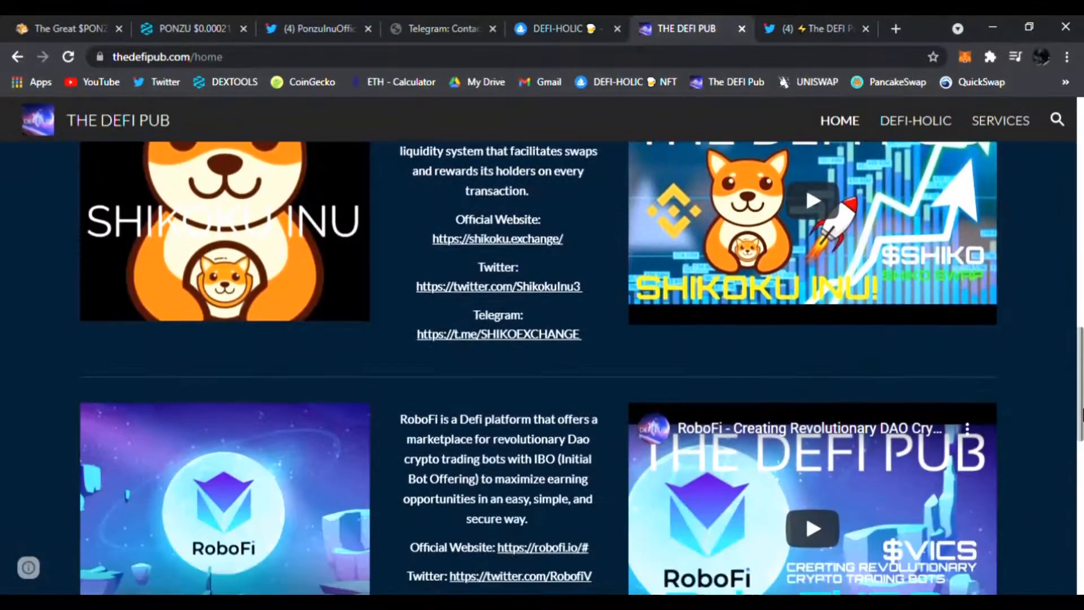
scroll(down, 3)
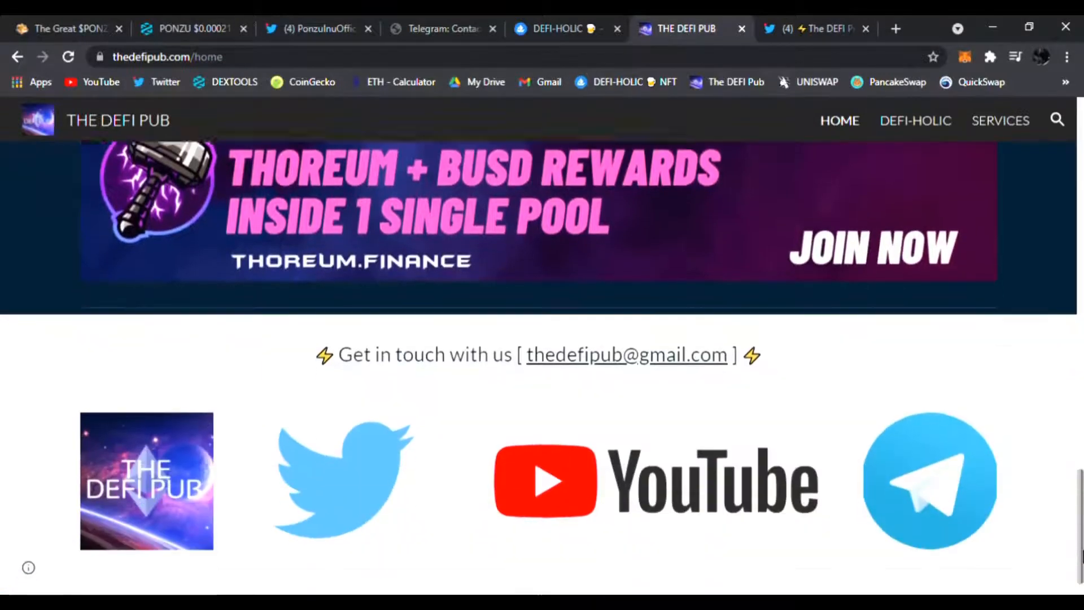
scroll(down, 3)
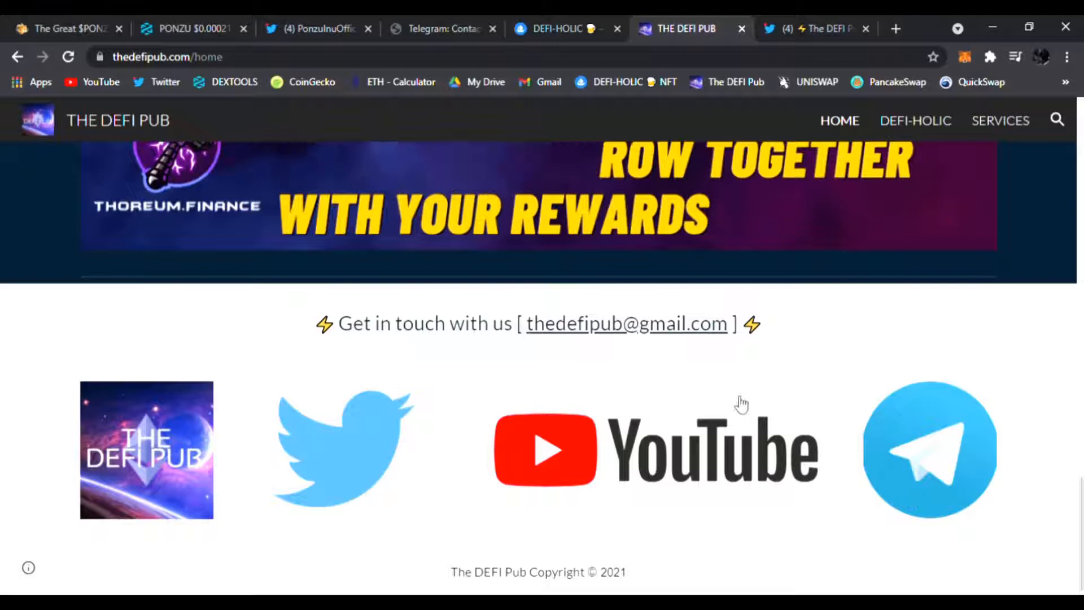
Step: Scroll through the YouTube video services form and three packages, then return to Ponzu Inu
click(1000, 120)
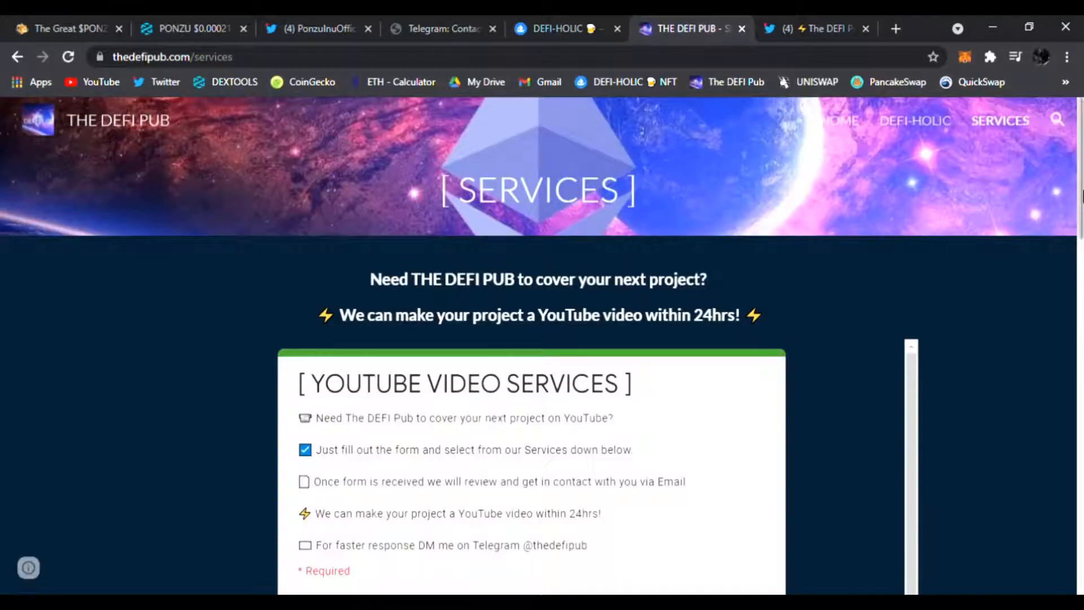
scroll(down, 3)
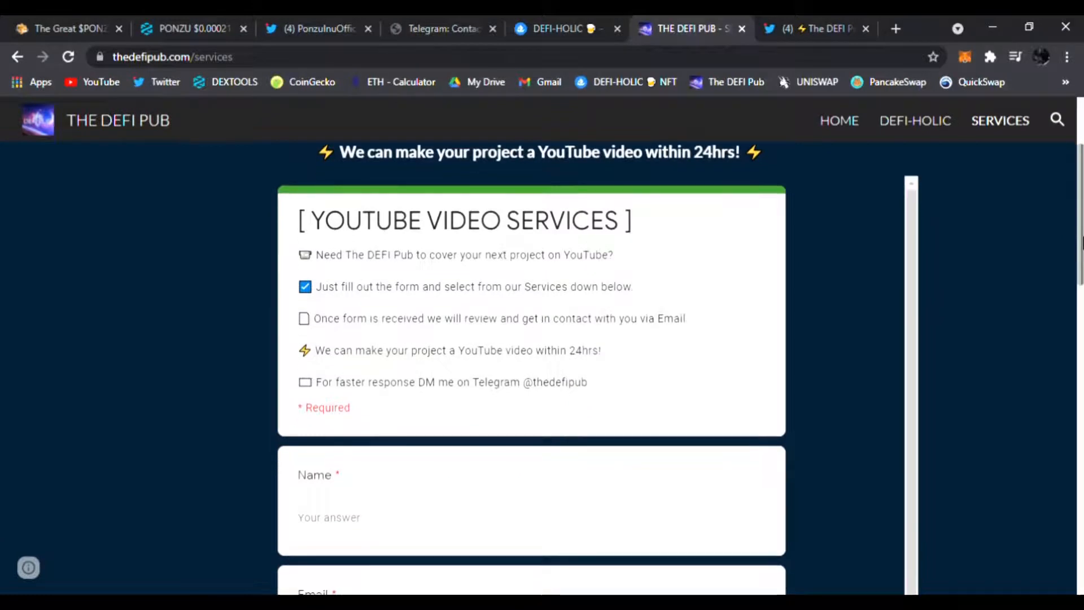
scroll(down, 3)
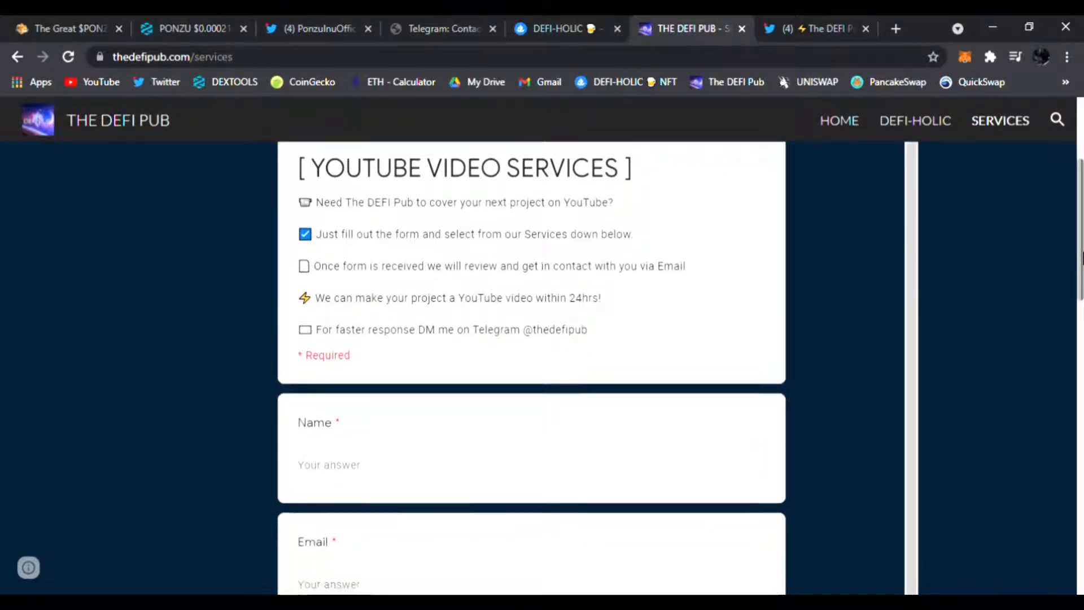
scroll(down, 3)
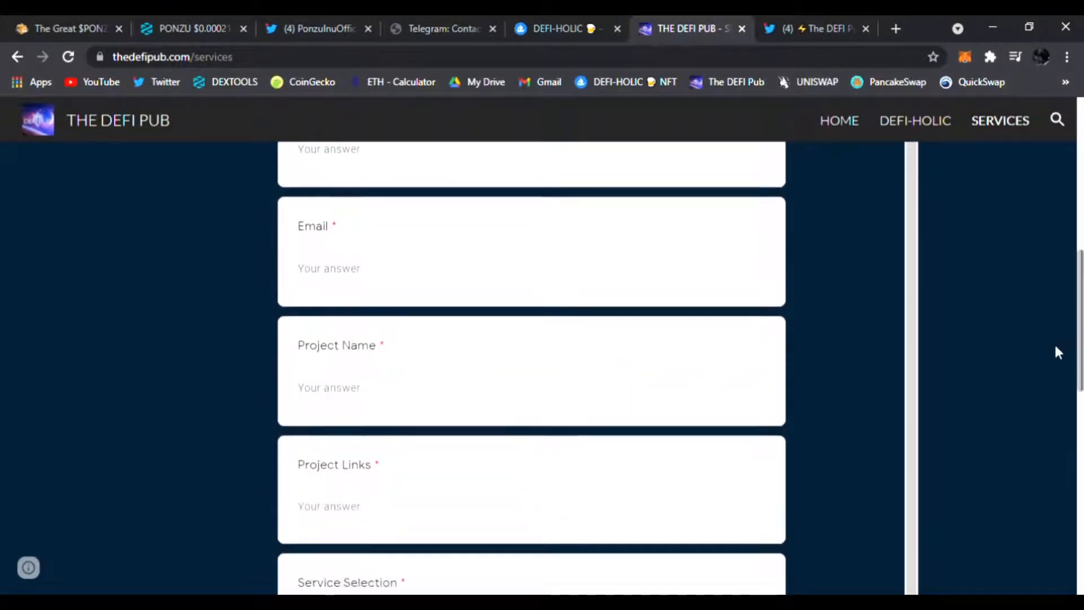
scroll(down, 3)
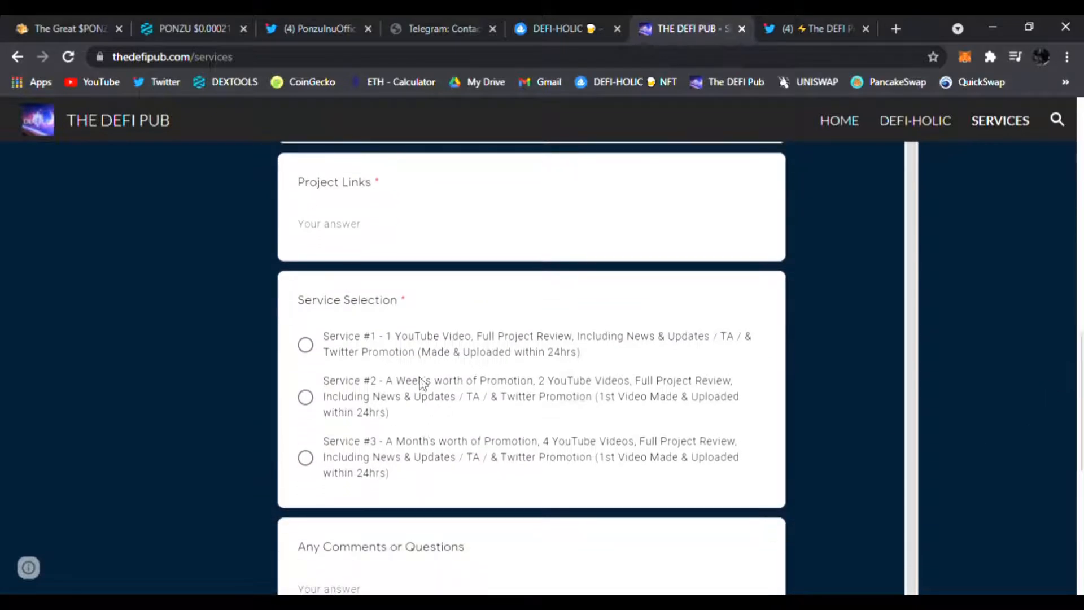
scroll(down, 3)
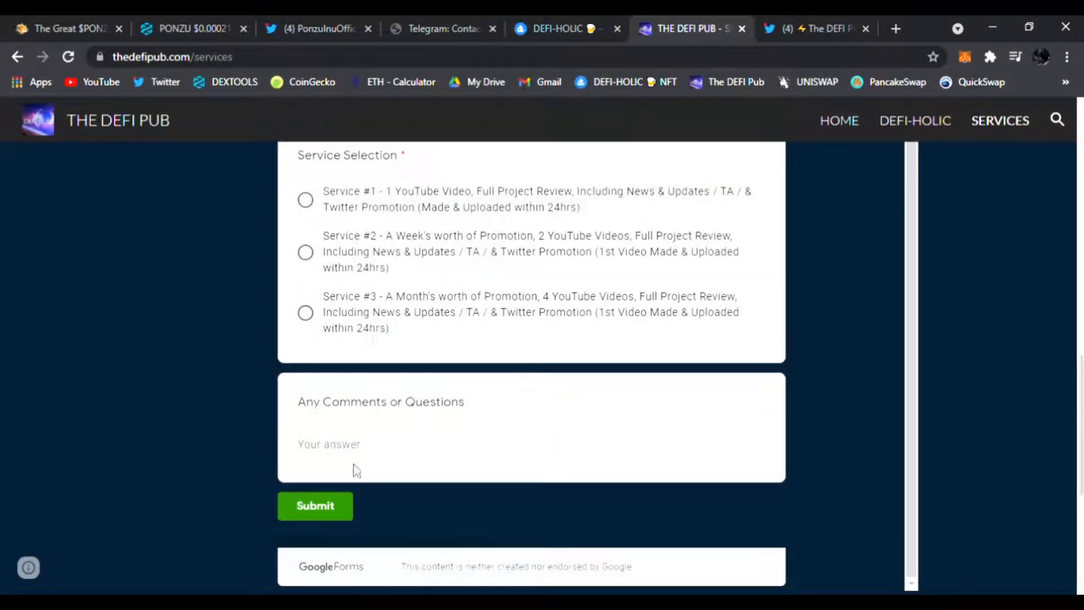
scroll(down, 3)
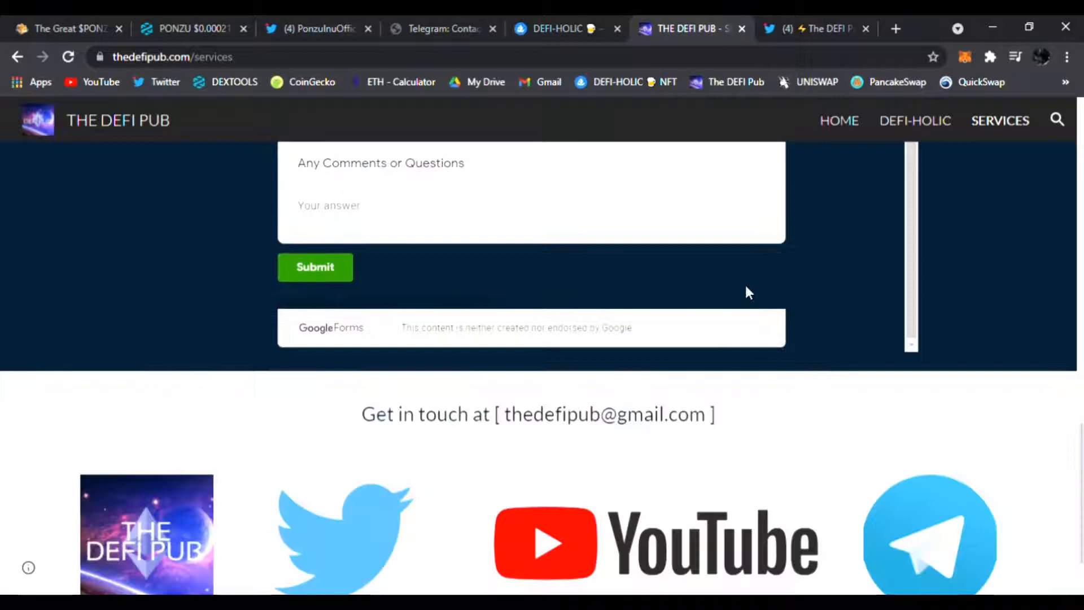
scroll(down, 3)
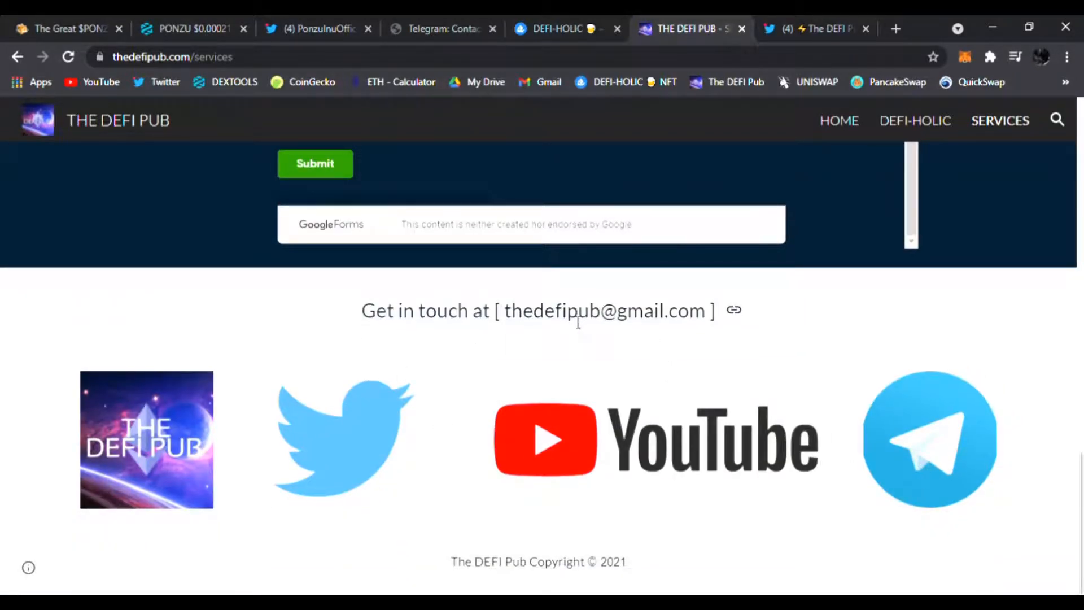
click(65, 28)
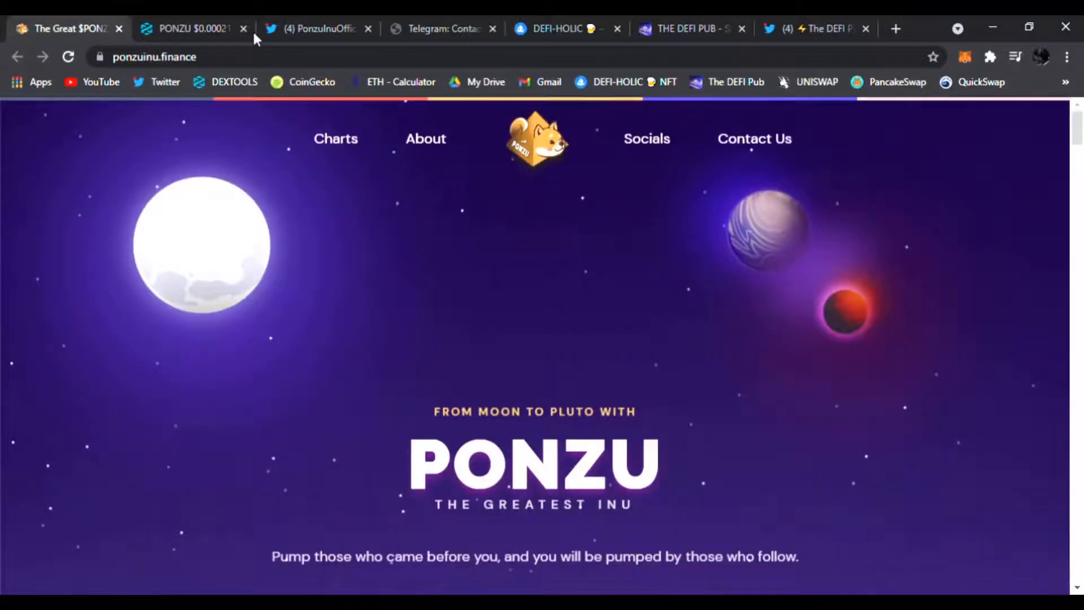
mouse_move(745, 348)
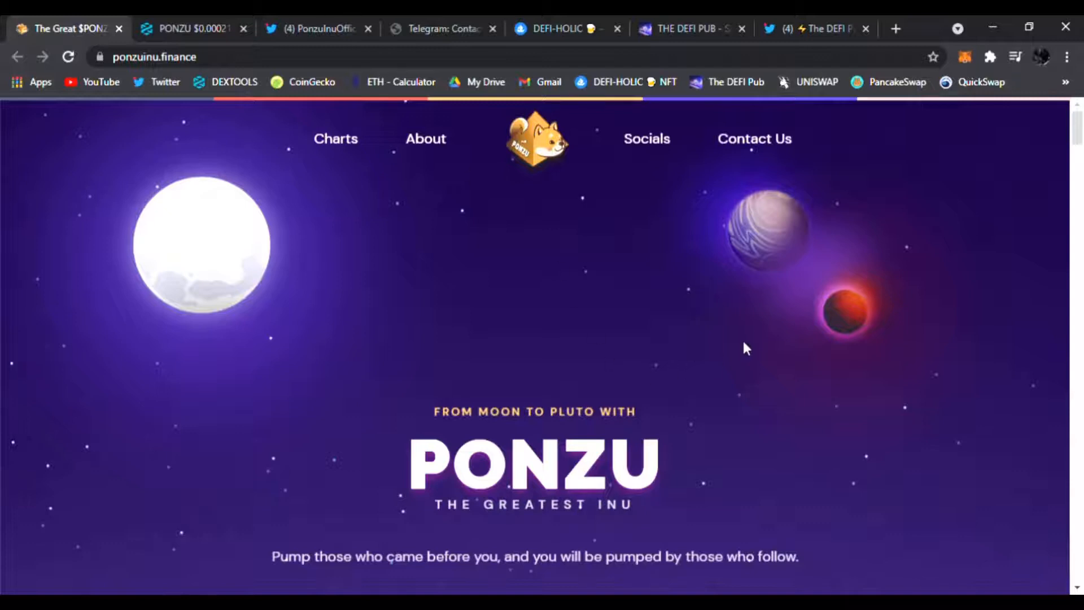
mouse_move(754, 325)
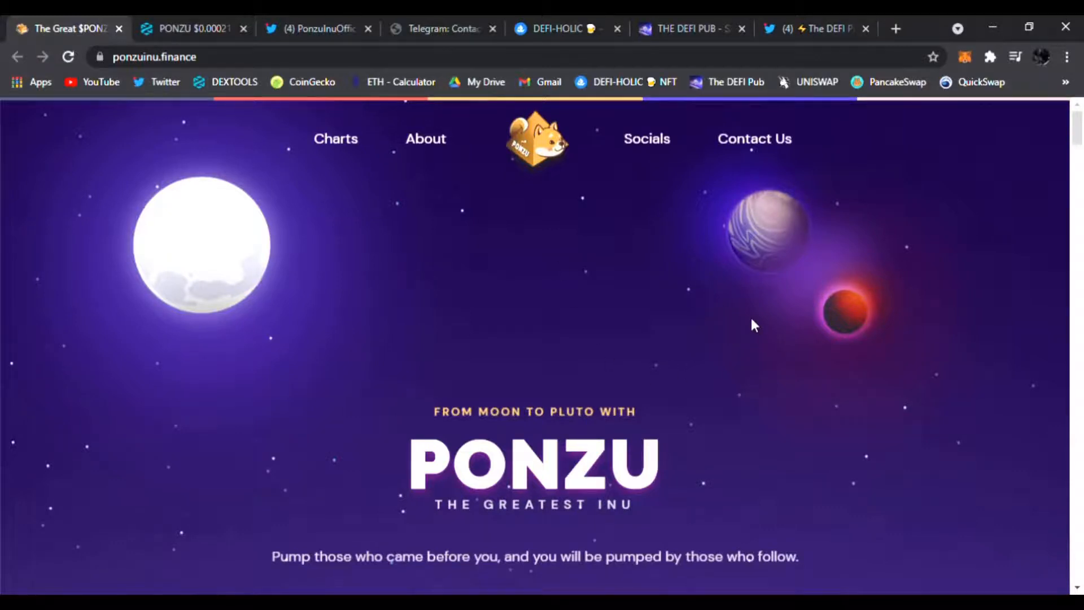
Step: Check the Buy $PONZU Uniswap import page, then open the Ponzu Inu whitepaper
scroll(down, 3)
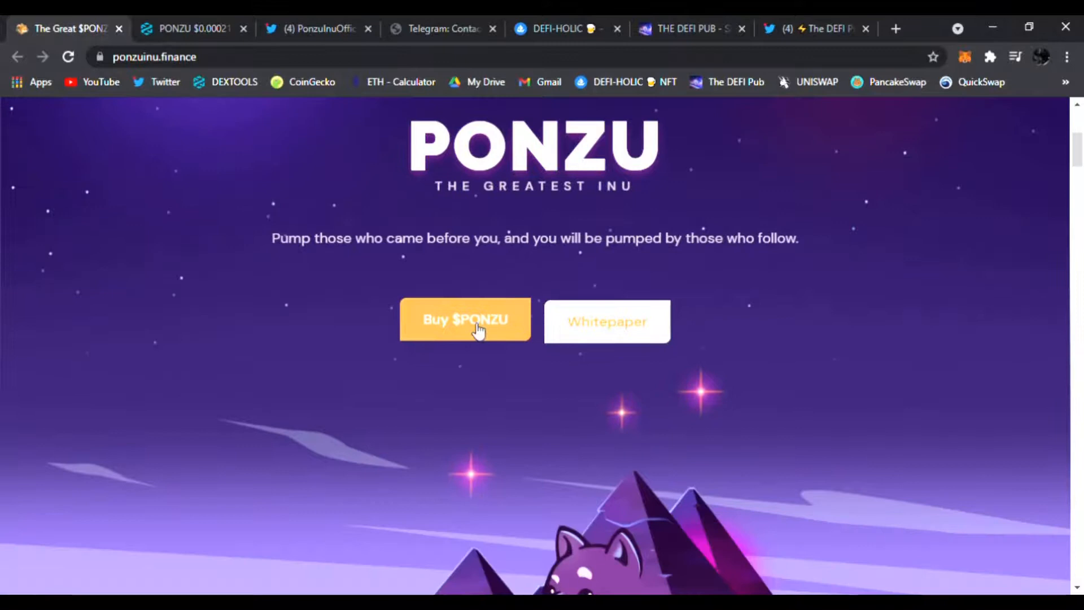
click(465, 320)
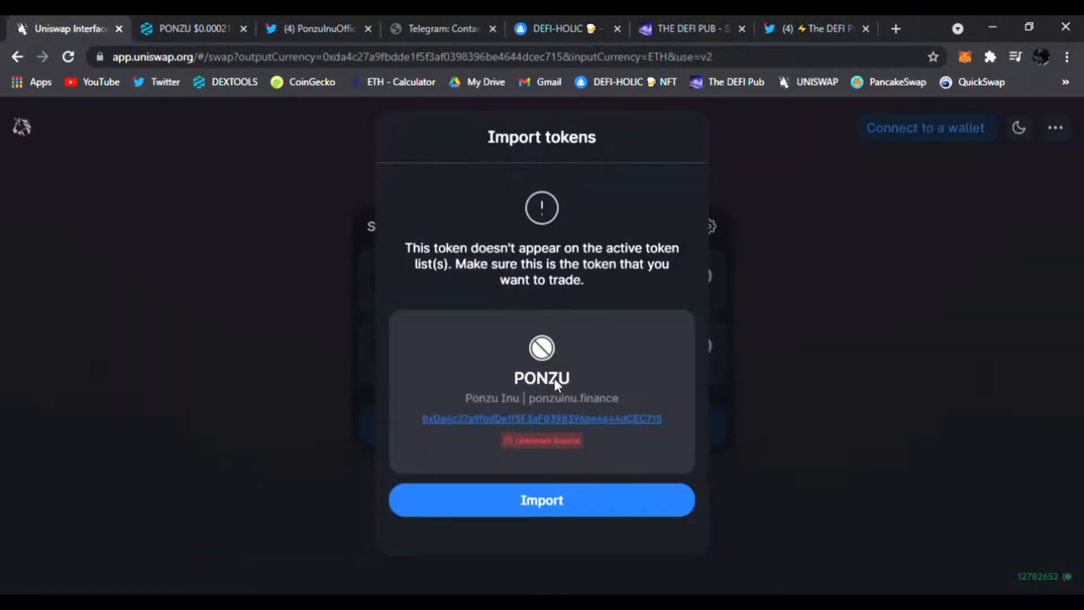
mouse_move(541, 500)
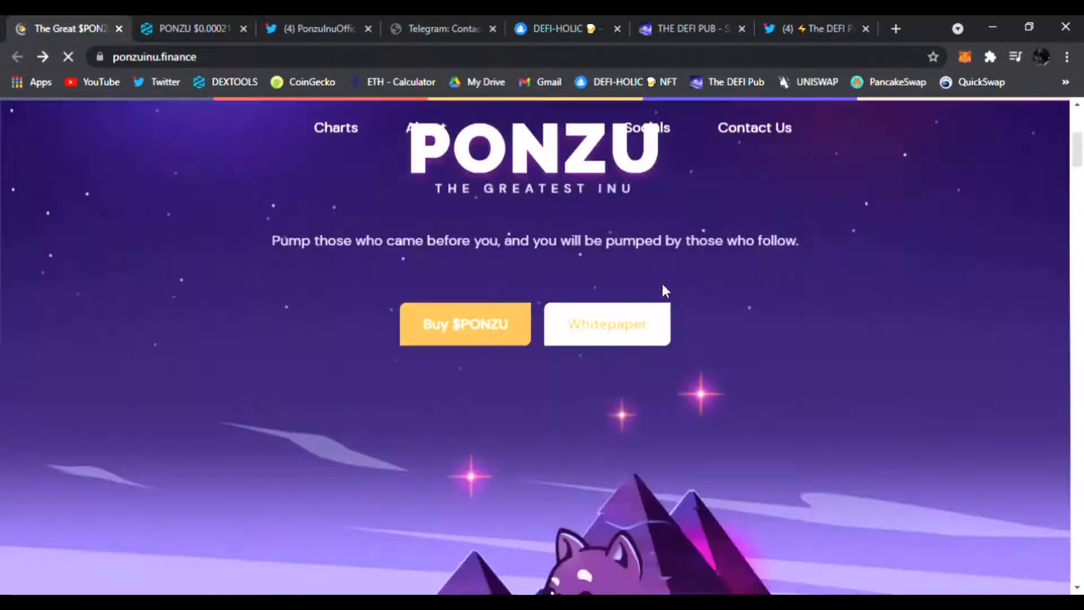
click(606, 323)
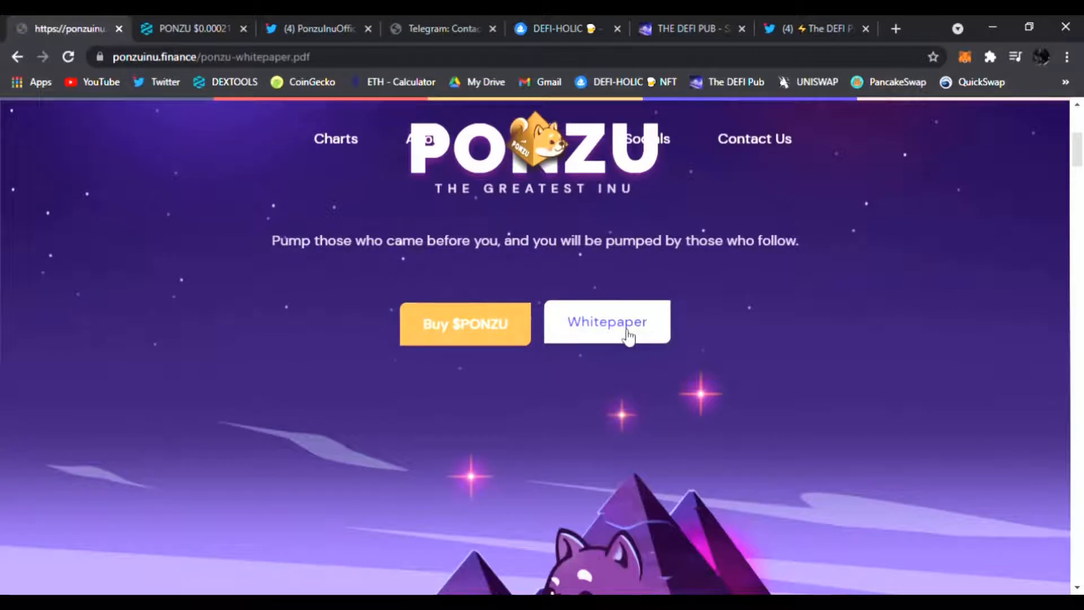
Step: Read the whitepaper PDF from the cover to page 2's 1.1 PONZUNOMICS list
click(606, 321)
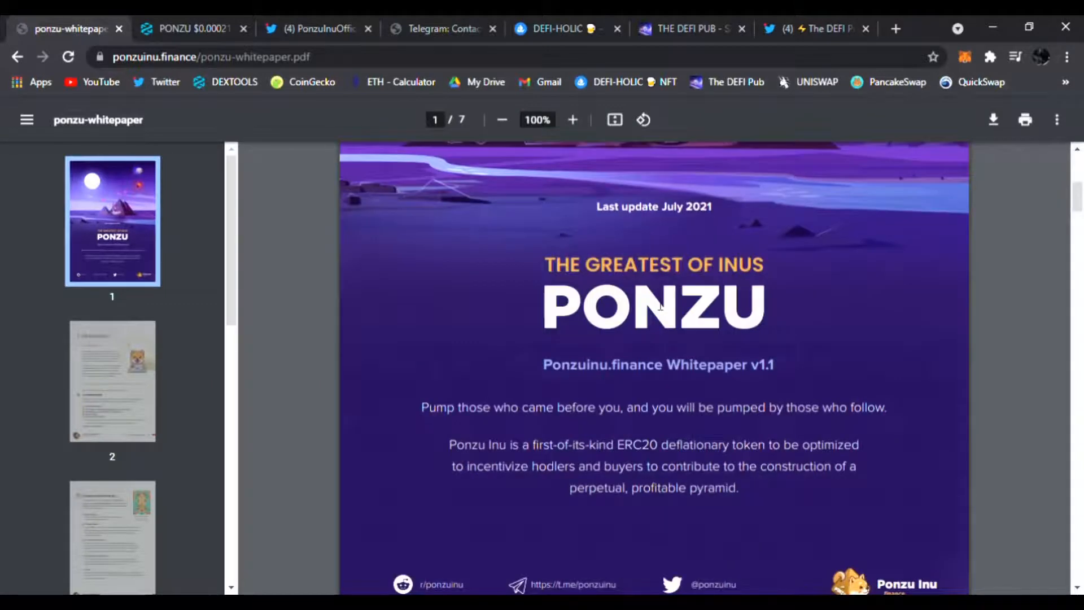
scroll(down, 3)
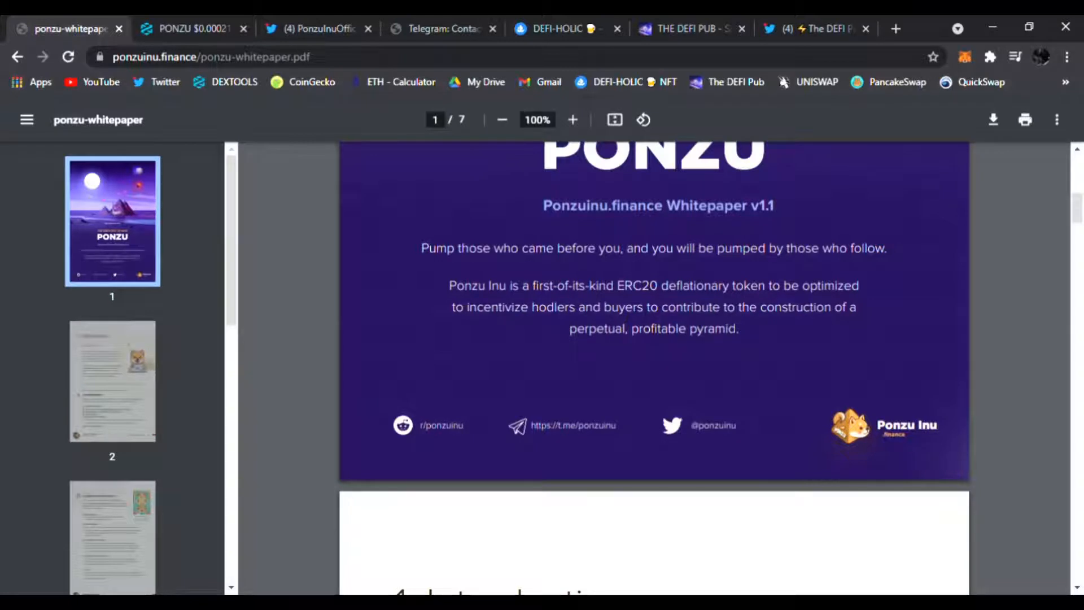
mouse_move(794, 331)
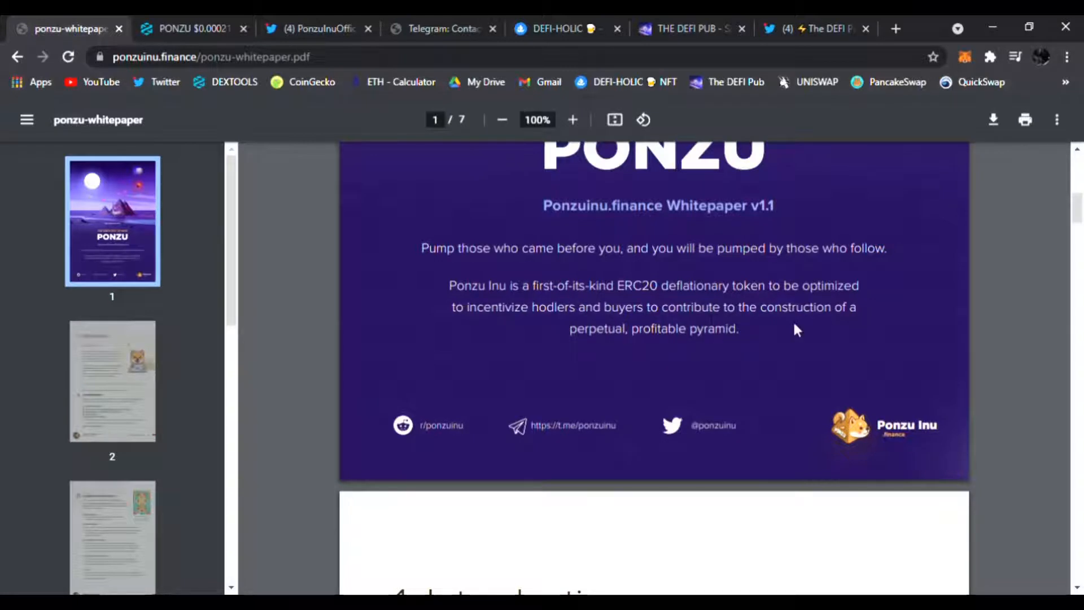
mouse_move(786, 337)
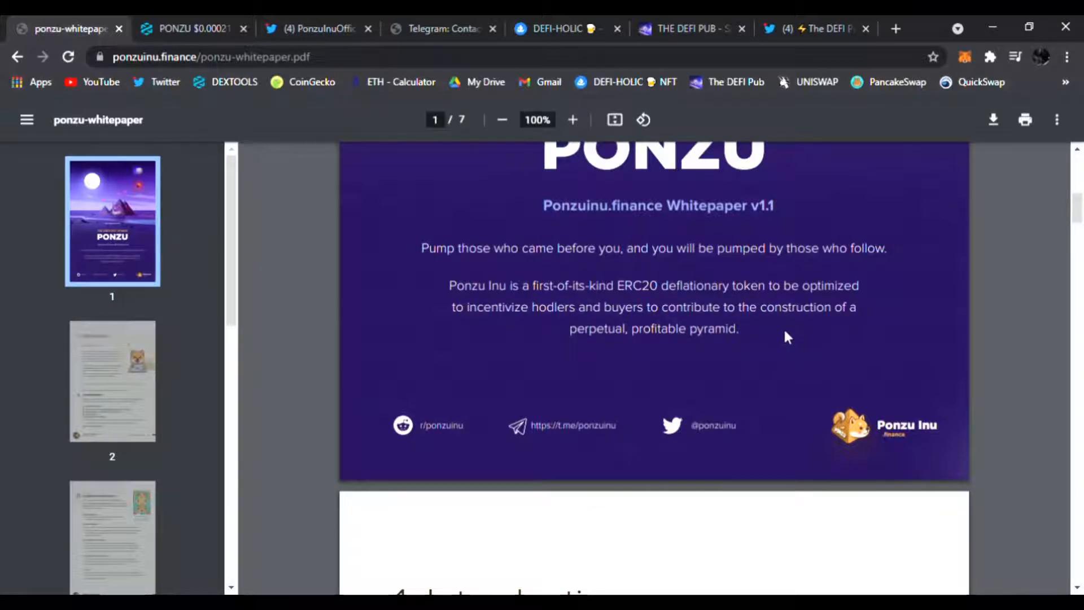
scroll(down, 3)
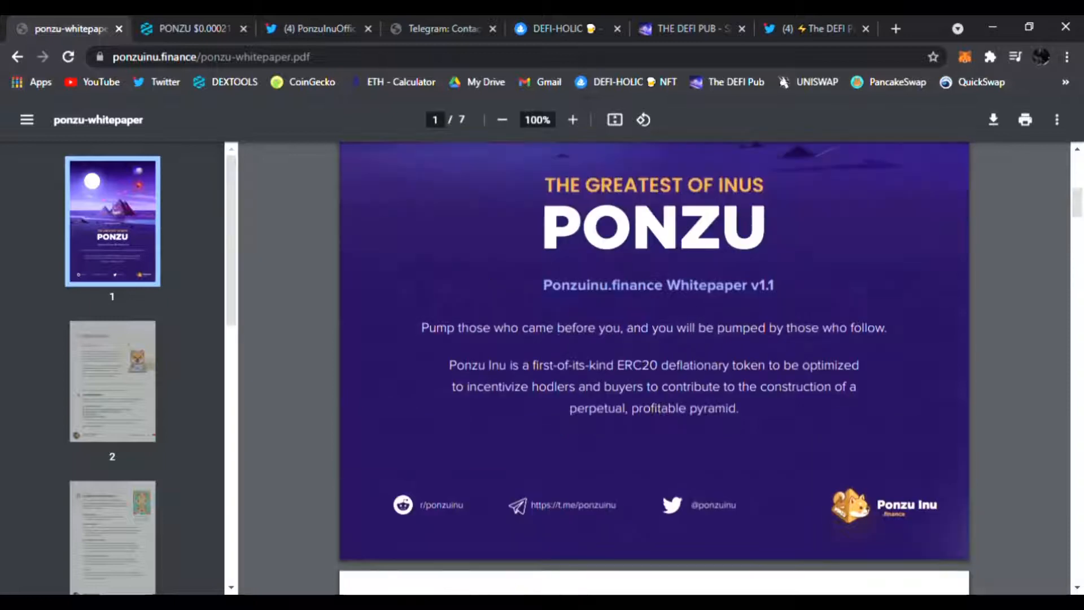
scroll(down, 3)
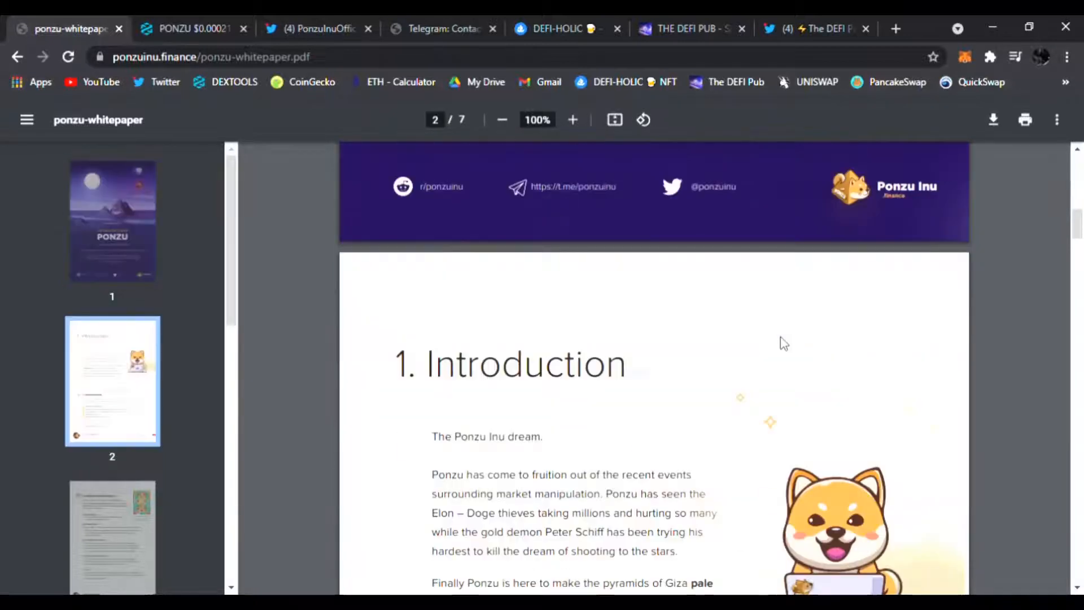
scroll(down, 3)
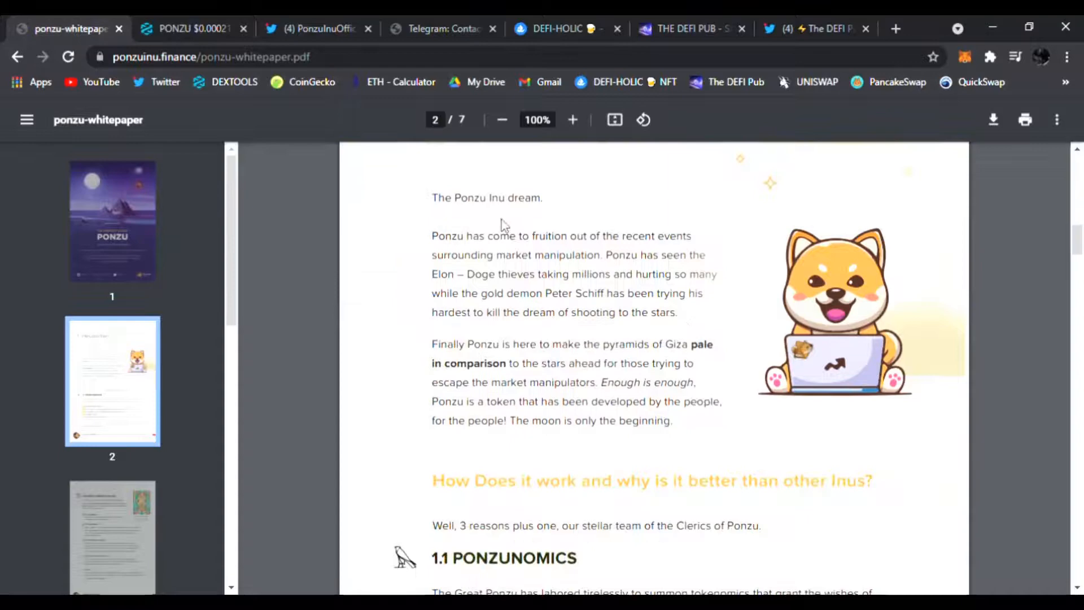
scroll(down, 3)
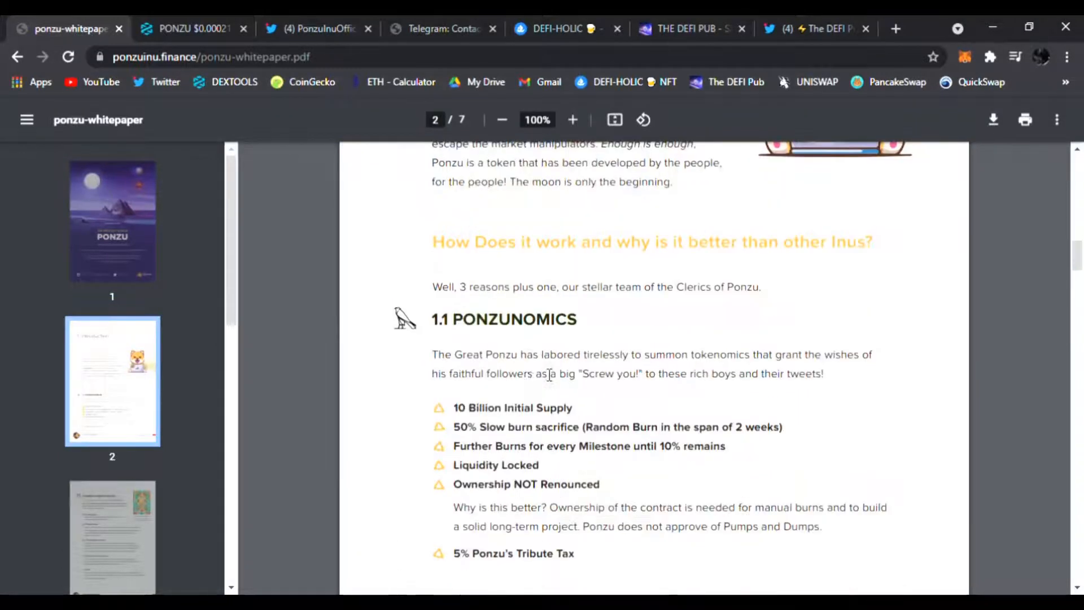
scroll(down, 3)
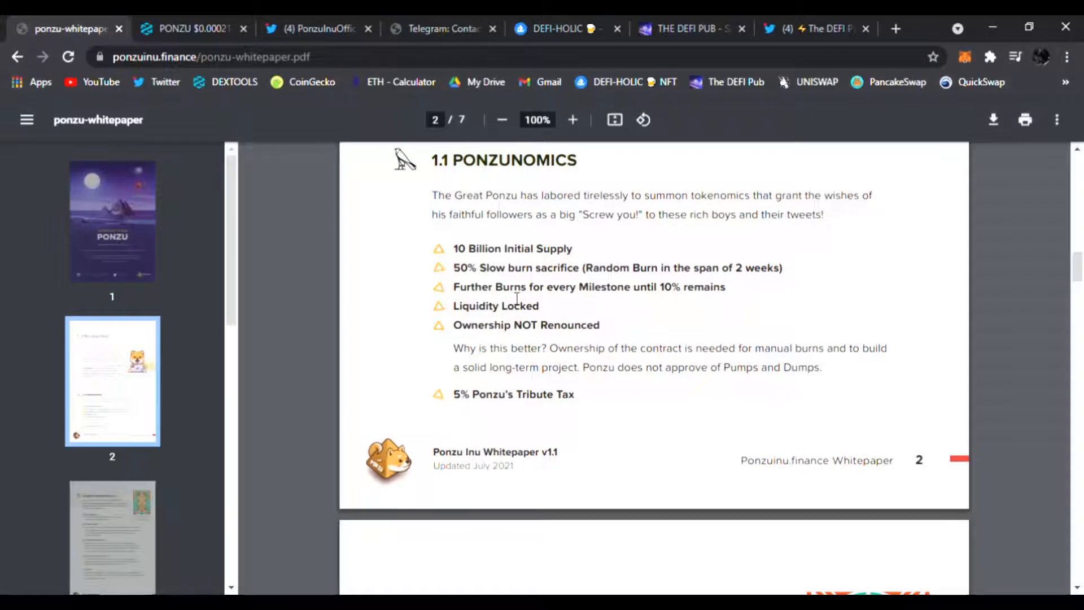
mouse_move(548, 356)
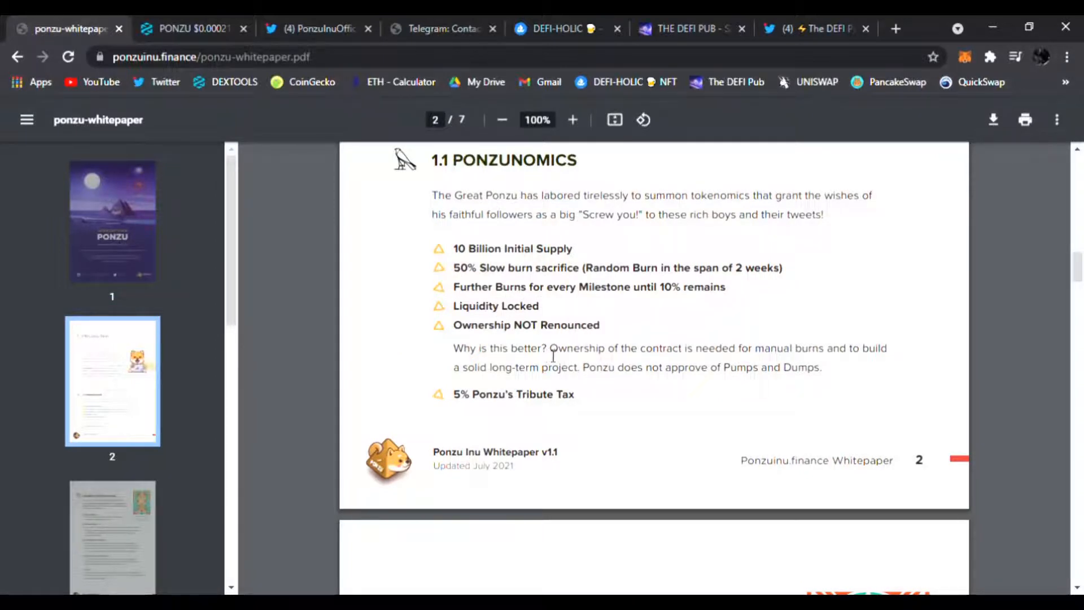
mouse_move(656, 383)
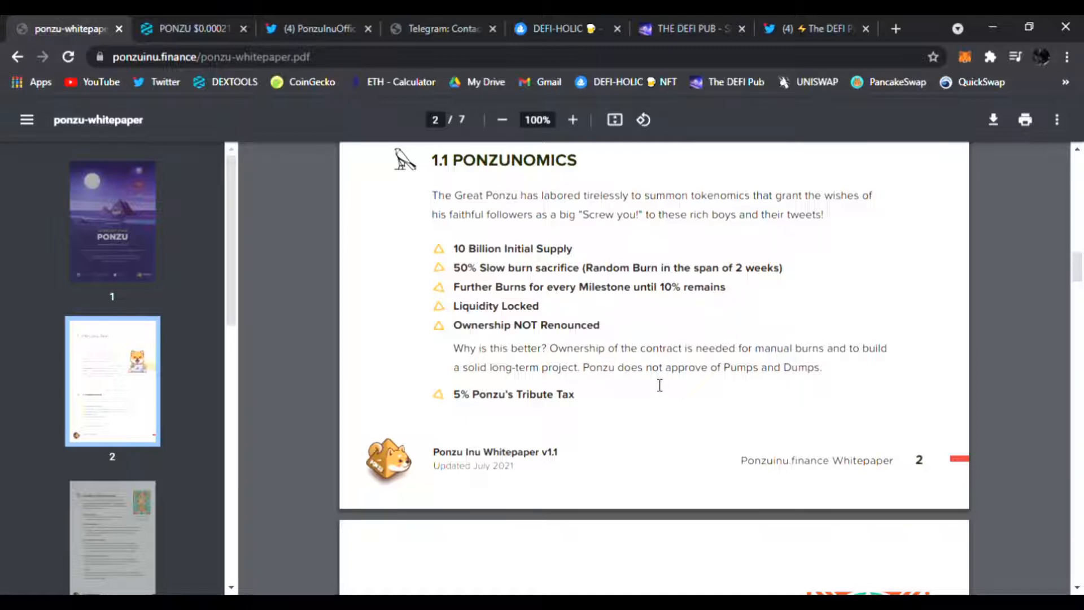
mouse_move(765, 378)
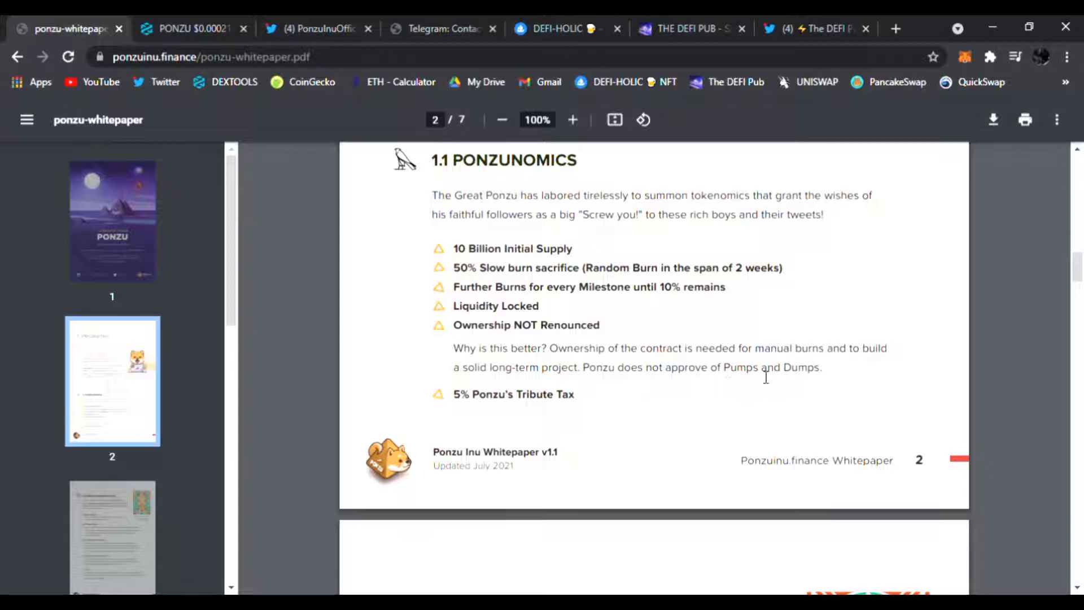
mouse_move(792, 385)
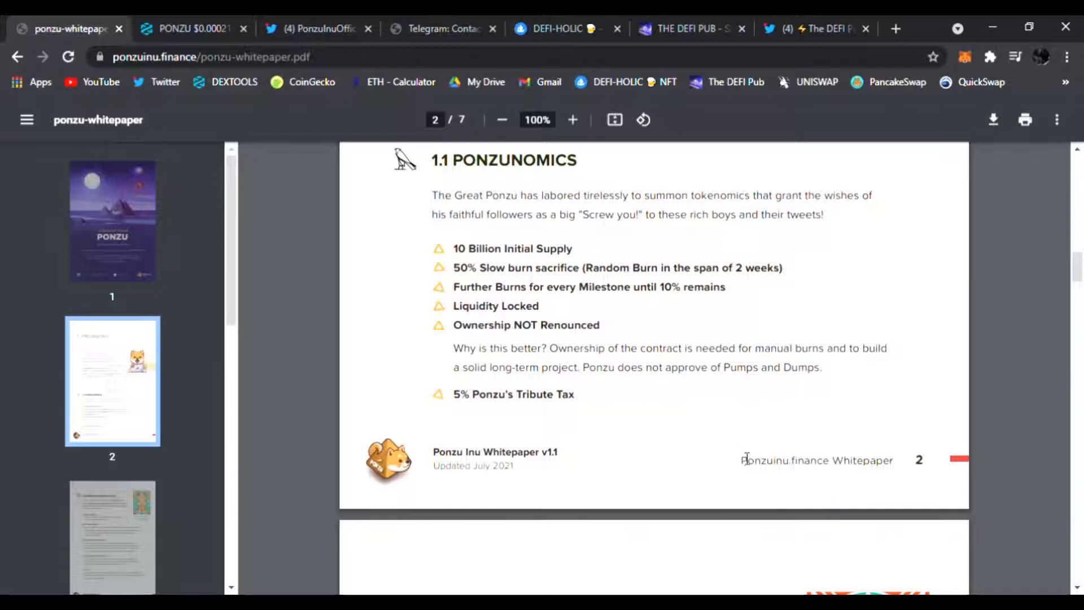
mouse_move(755, 437)
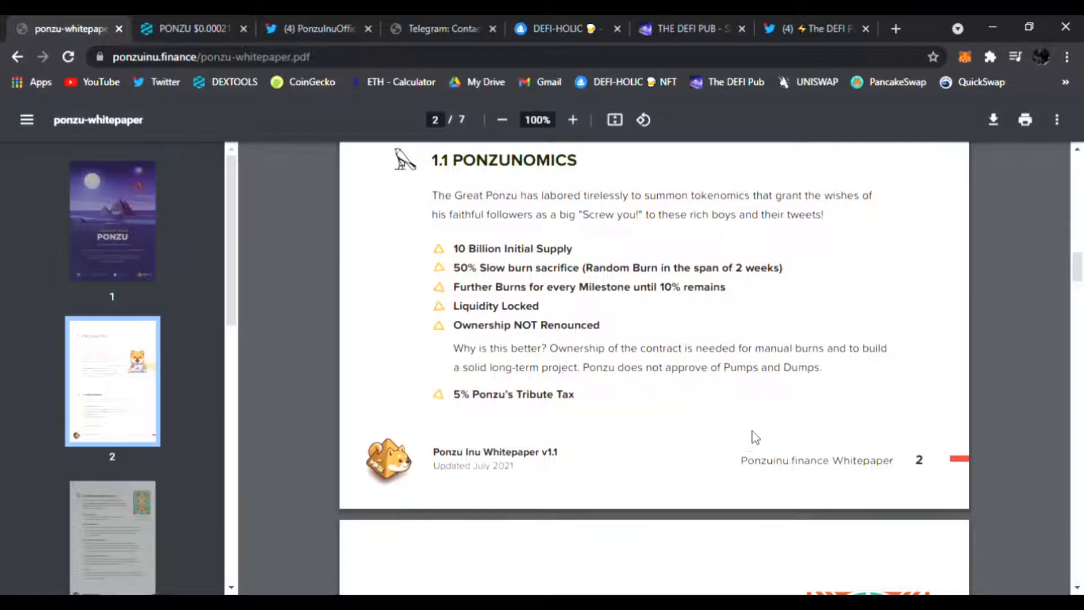
mouse_move(701, 463)
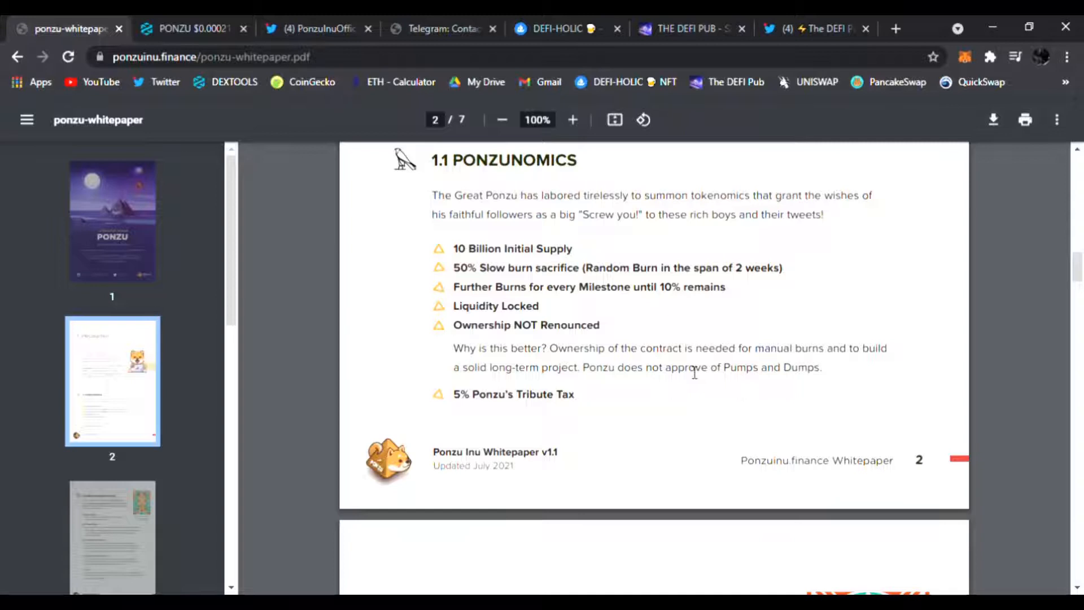
Step: Scroll from page 5 through the roadmap to Ponzu's Clerics, then return to DEXTools
scroll(down, 3)
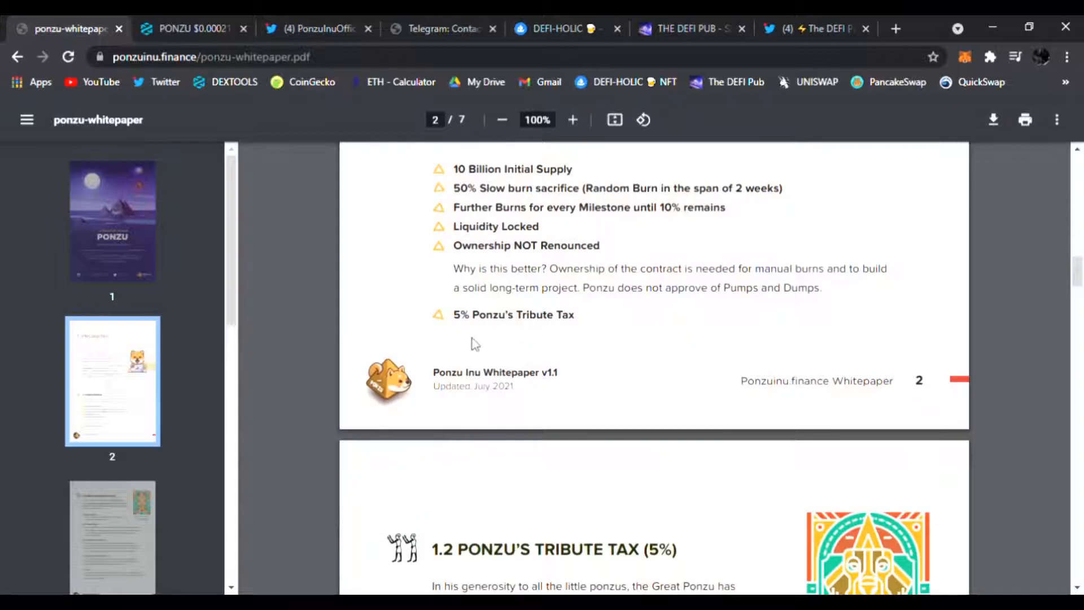
scroll(down, 3)
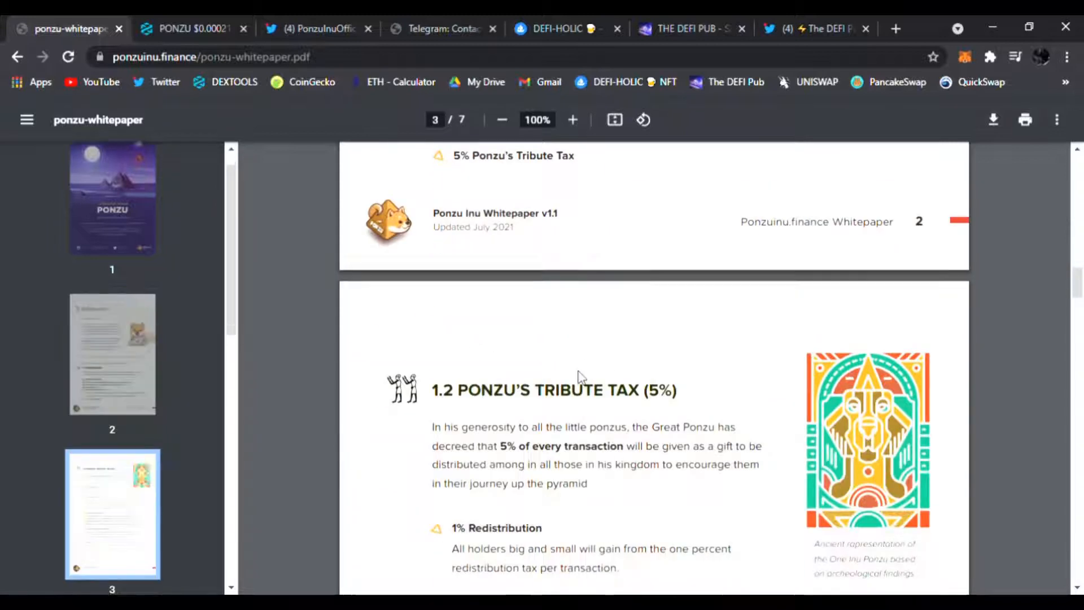
scroll(down, 3)
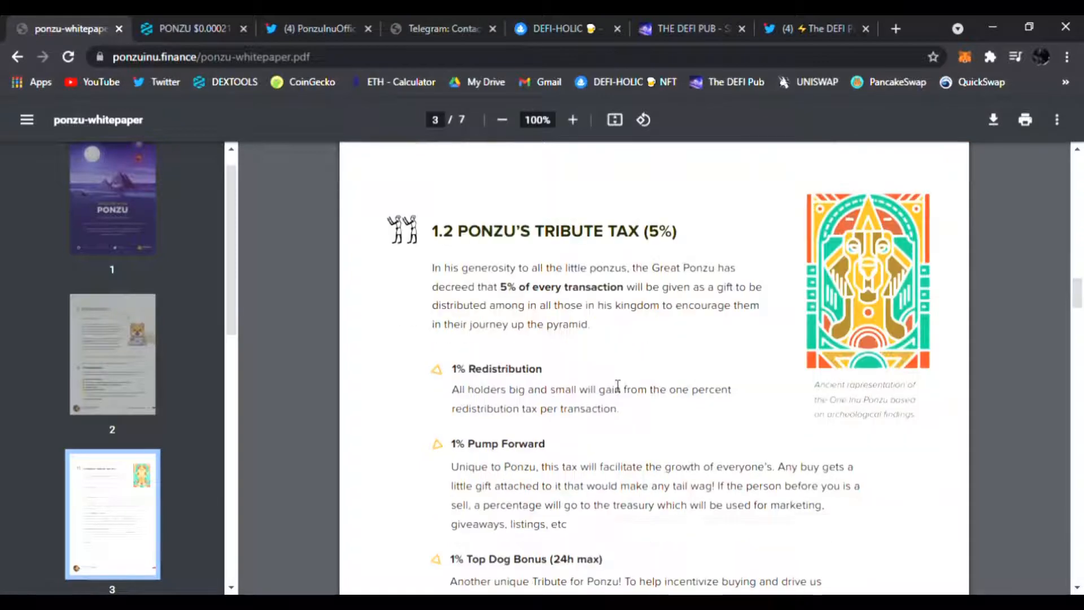
scroll(down, 3)
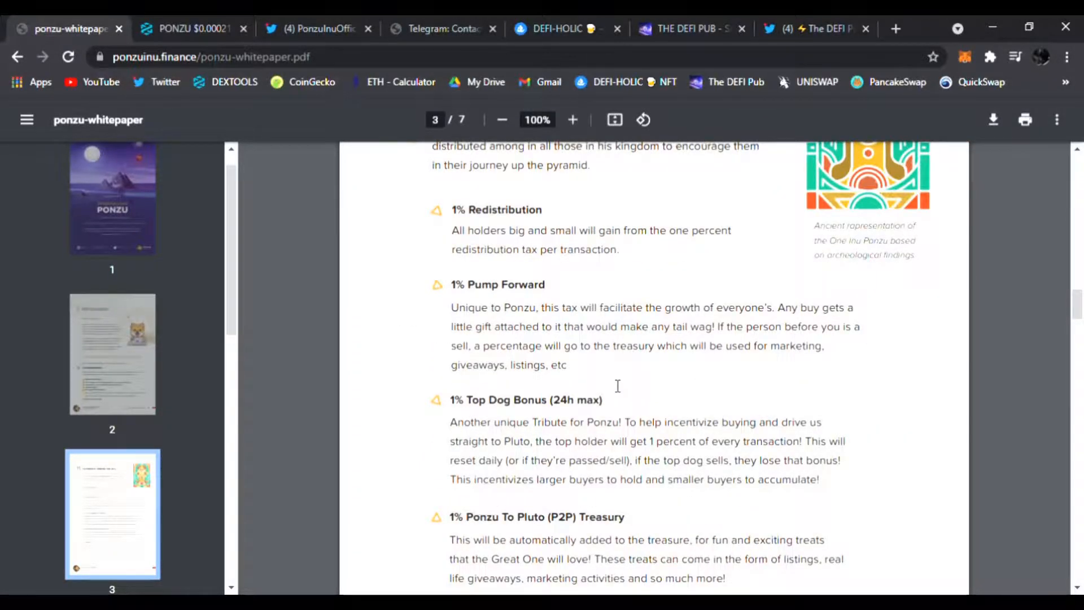
scroll(down, 3)
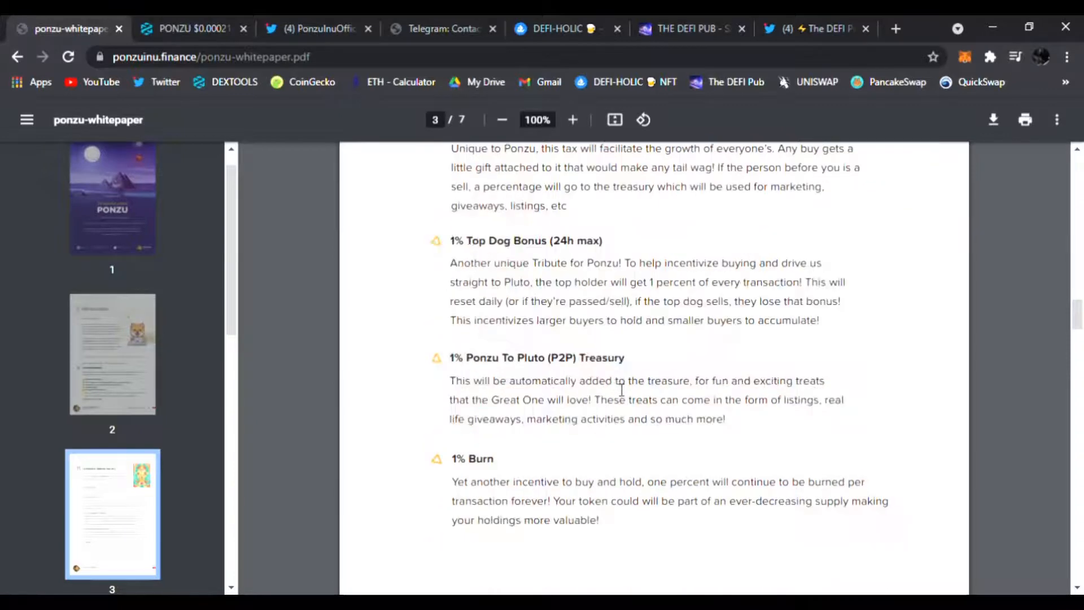
scroll(down, 3)
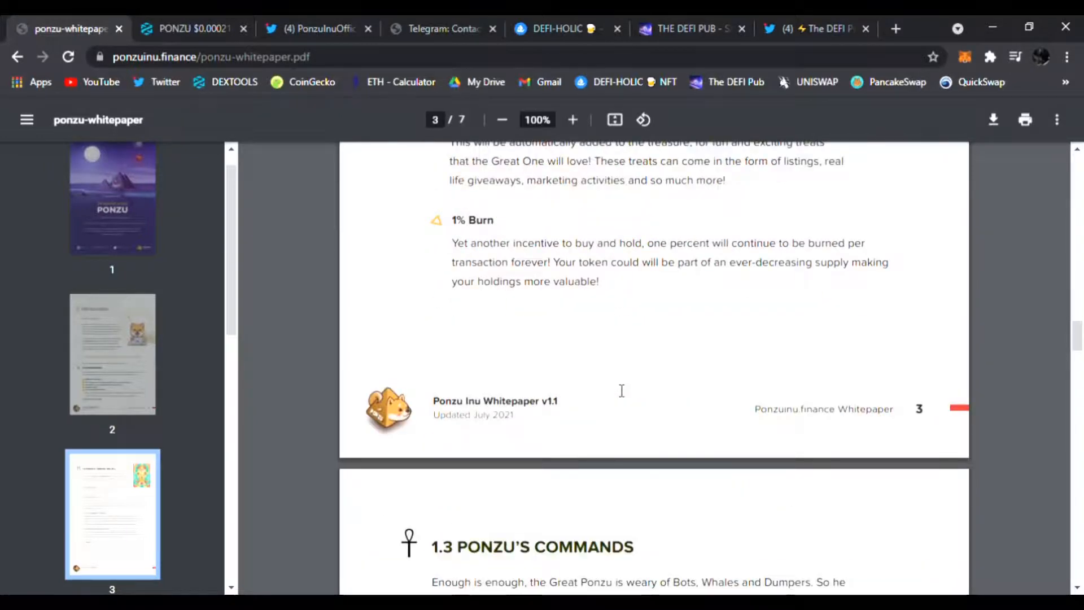
scroll(down, 3)
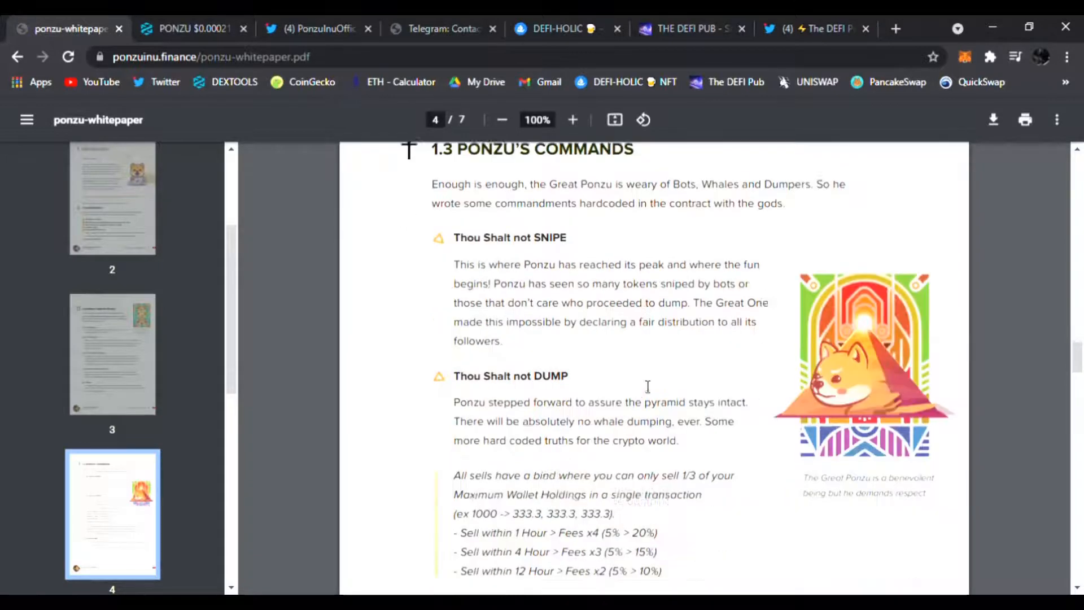
scroll(down, 3)
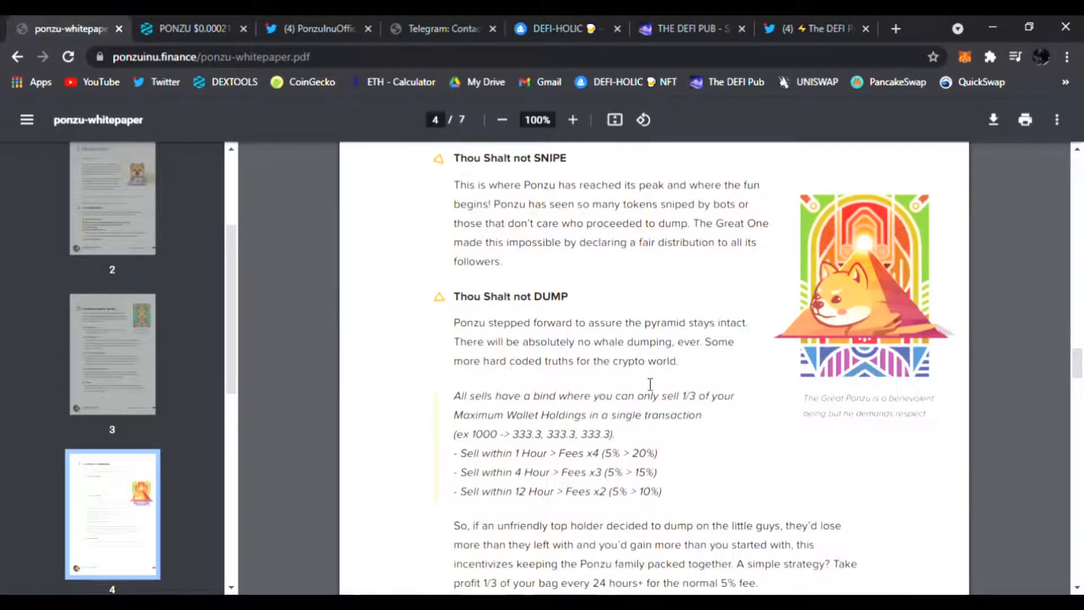
scroll(down, 3)
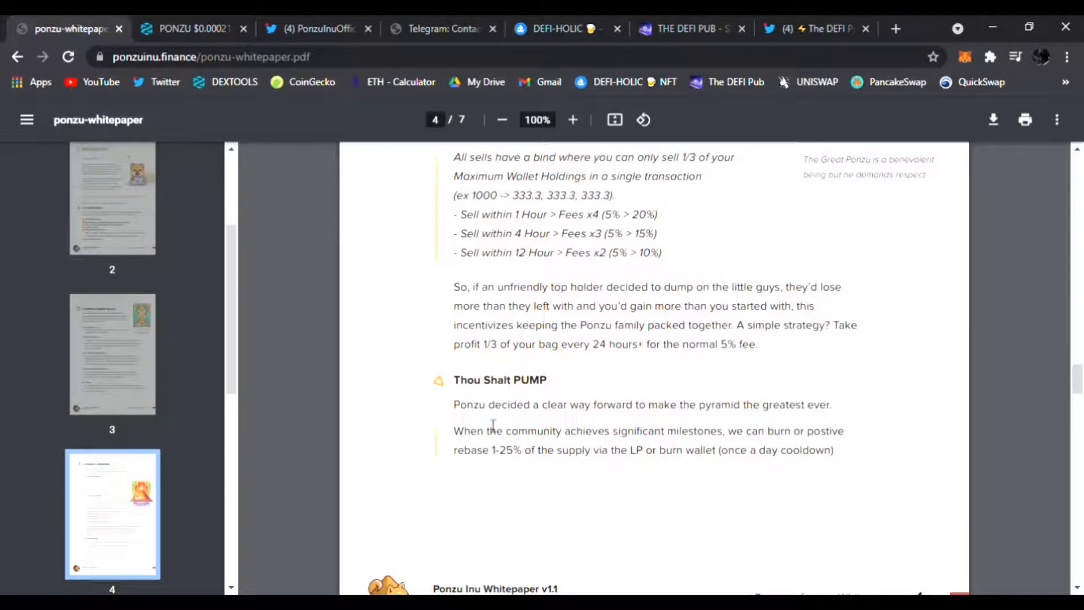
scroll(down, 3)
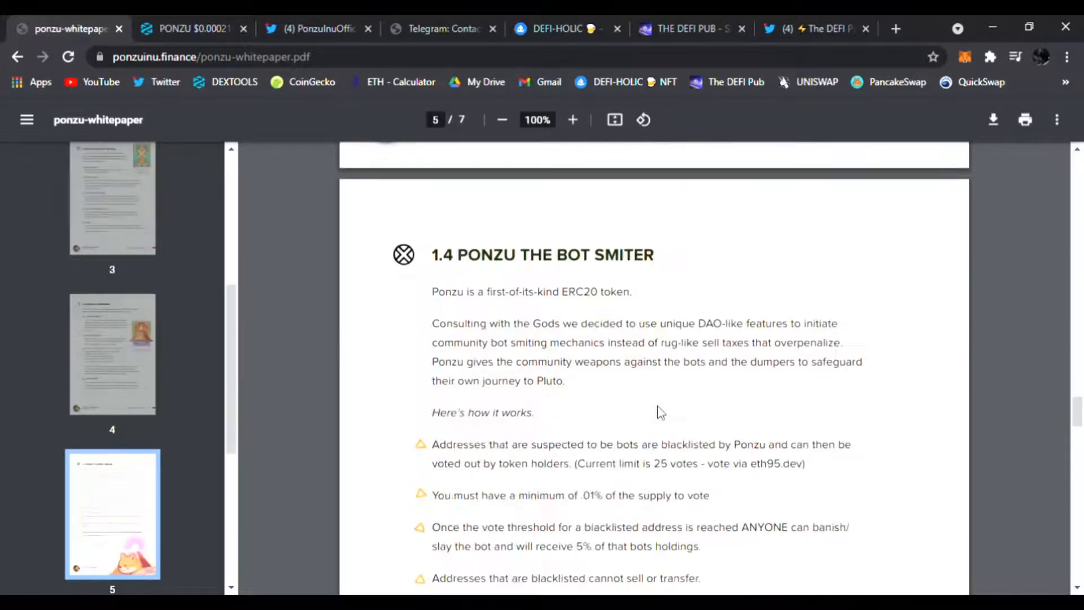
scroll(down, 3)
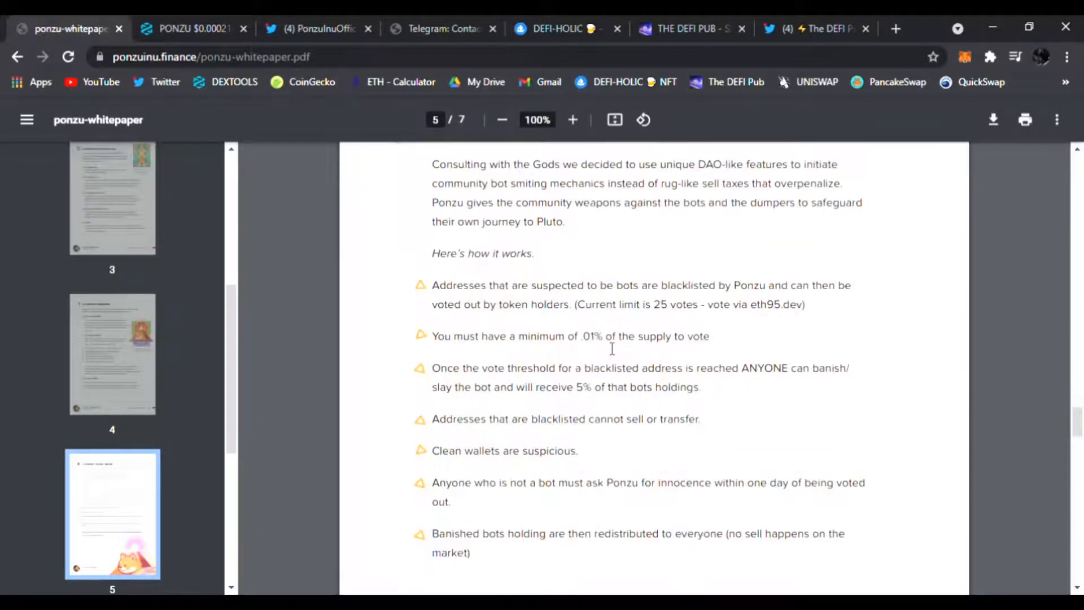
scroll(down, 3)
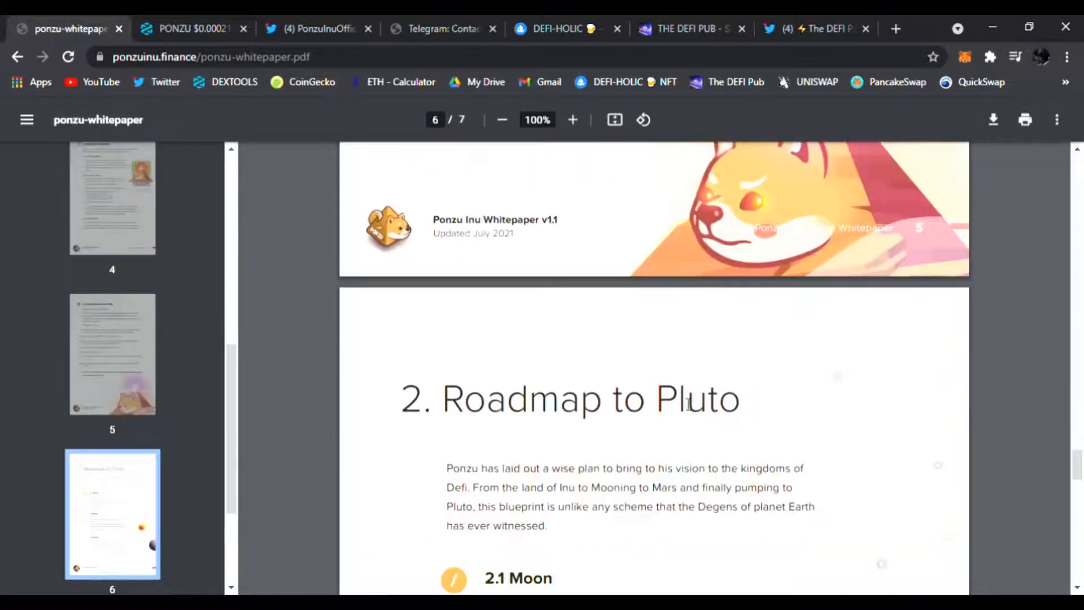
scroll(down, 3)
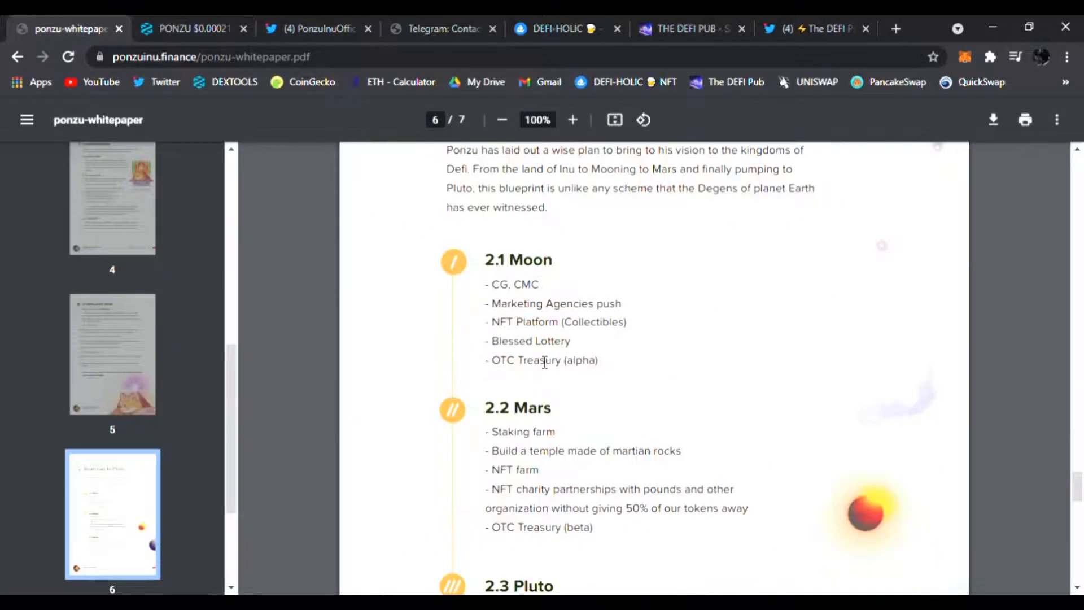
scroll(down, 3)
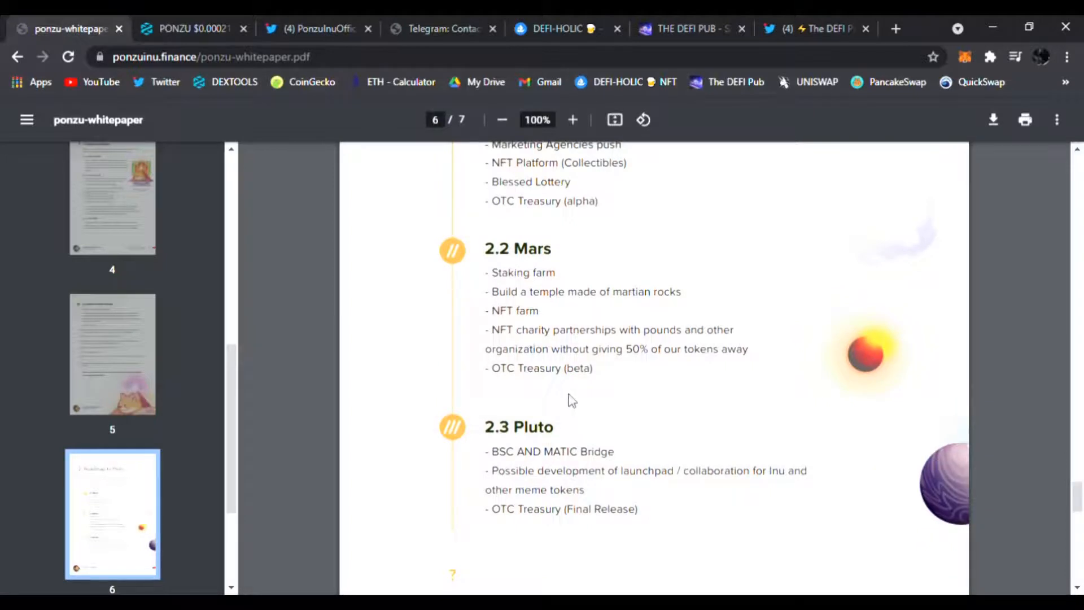
mouse_move(587, 393)
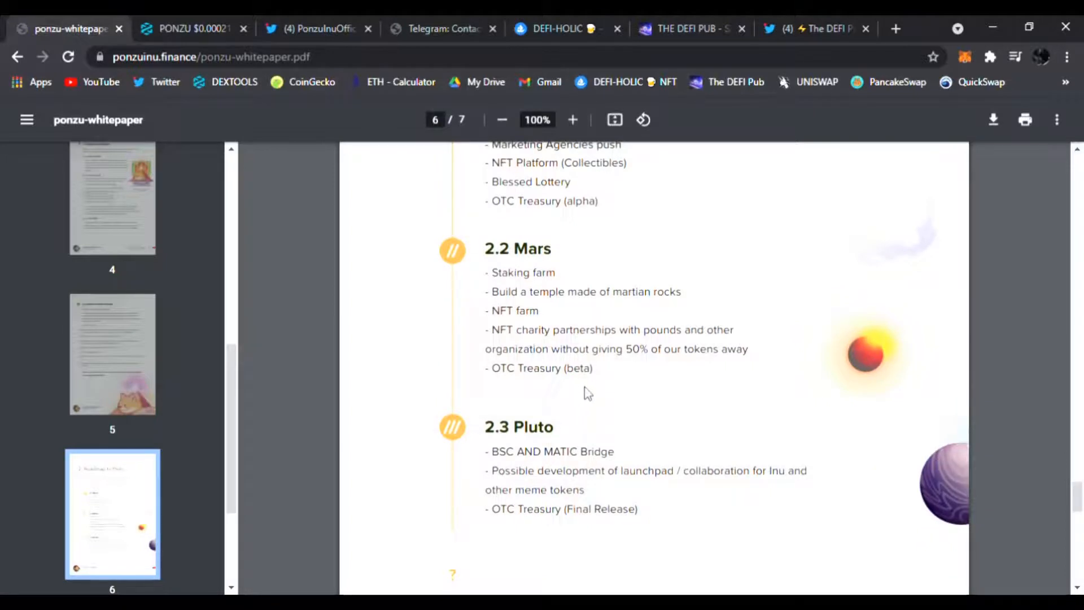
scroll(down, 3)
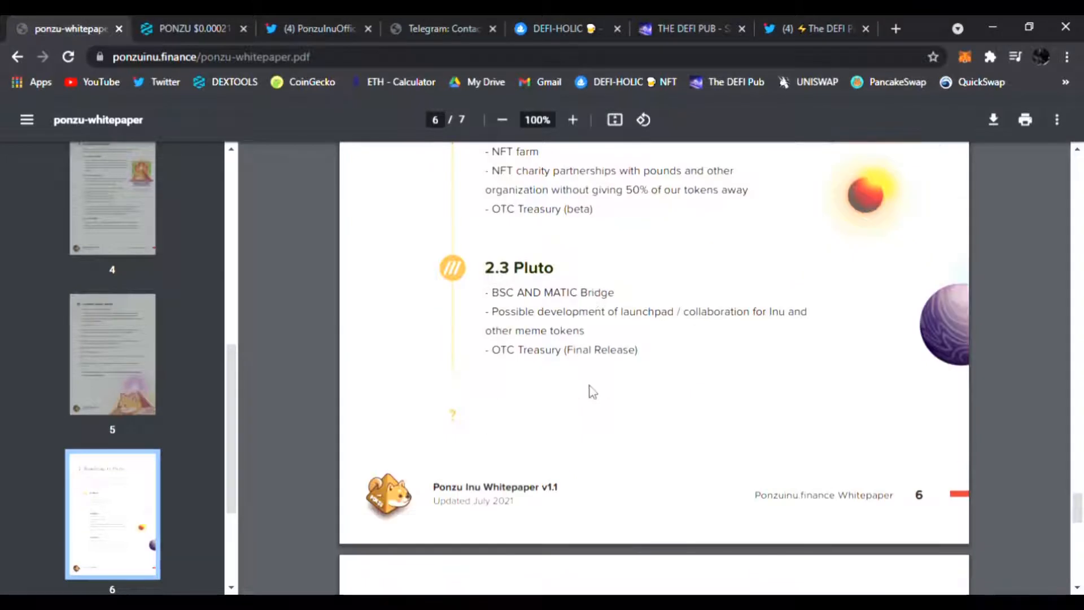
scroll(down, 3)
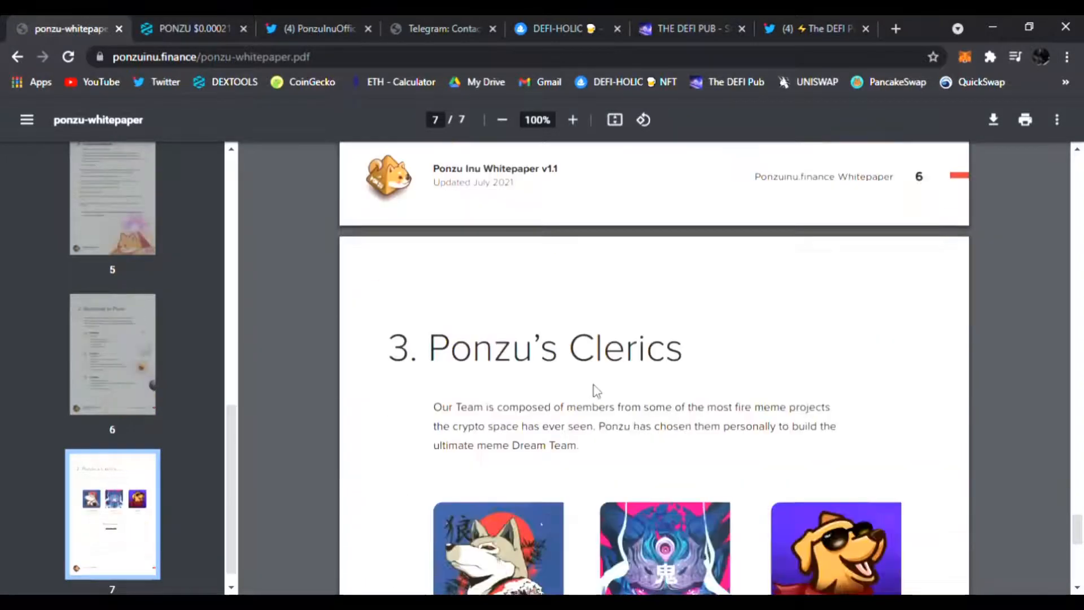
scroll(down, 3)
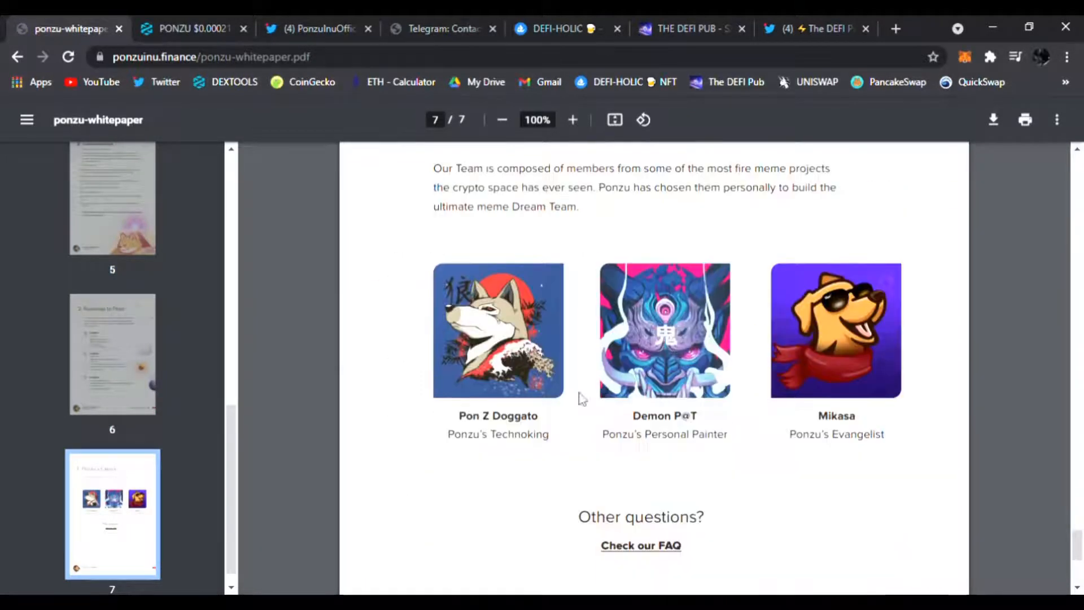
scroll(down, 3)
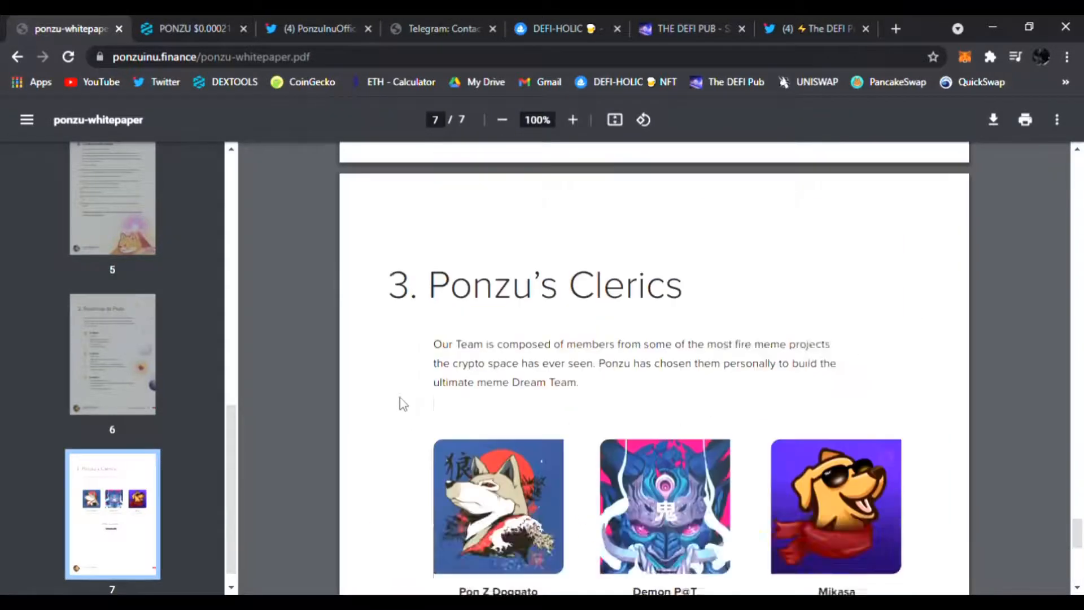
click(190, 29)
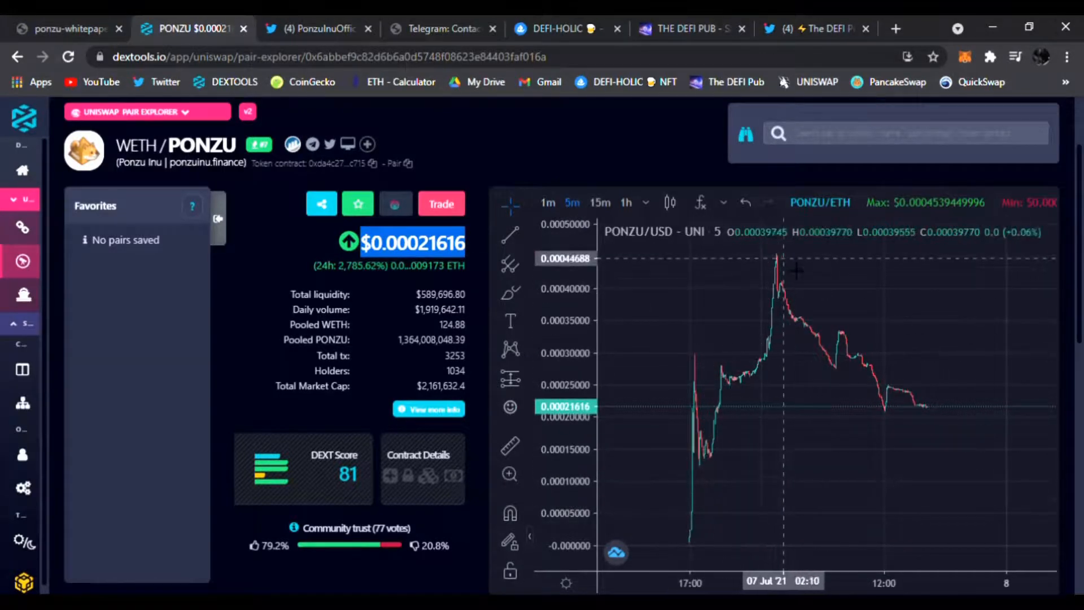
mouse_move(785, 269)
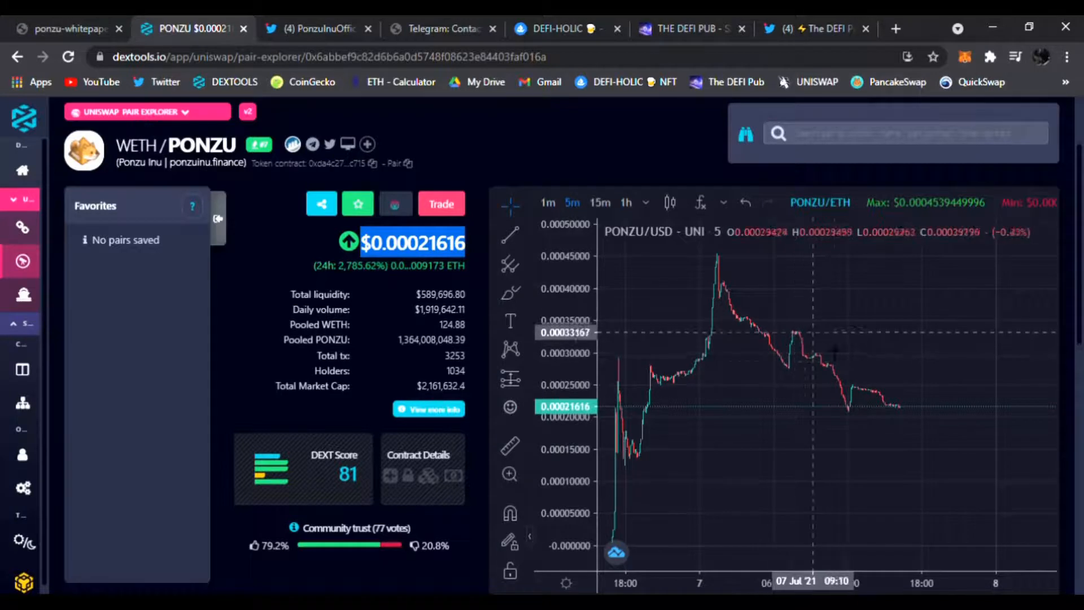
mouse_move(795, 377)
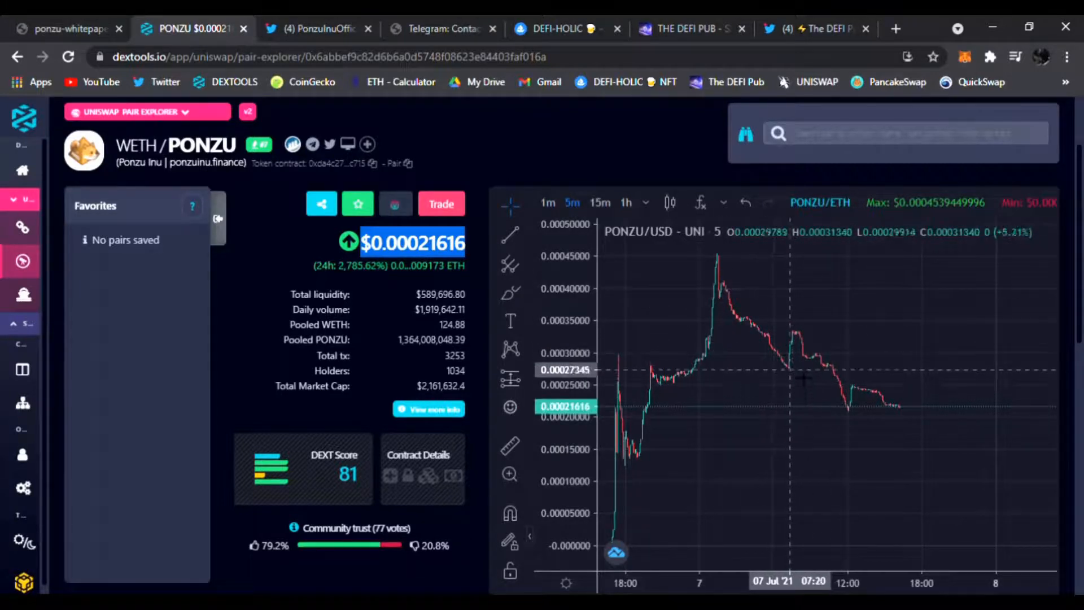
mouse_move(726, 262)
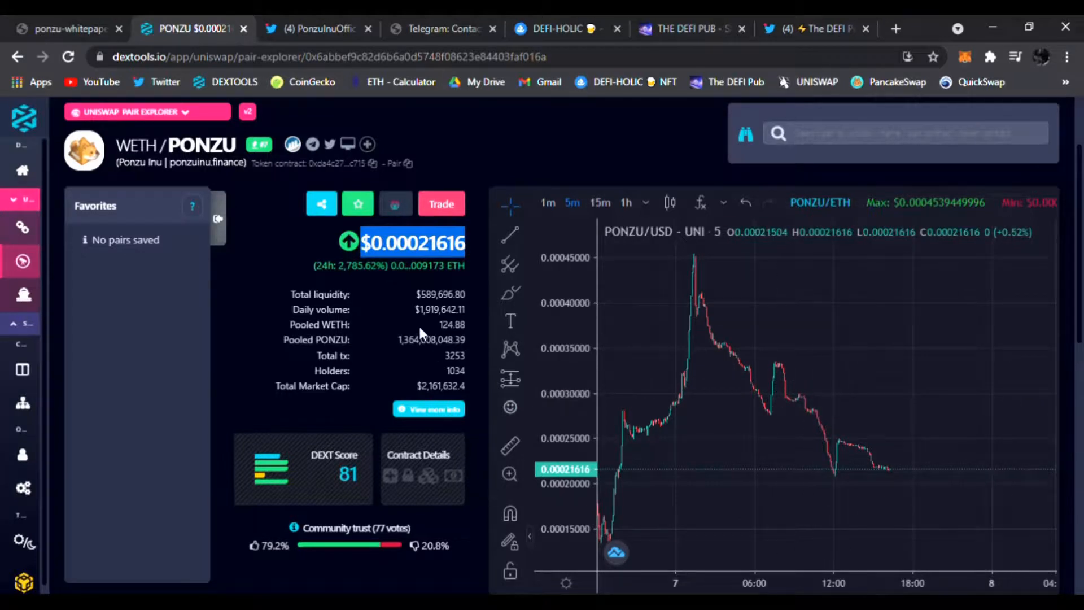
Step: Select the daily volume figure in the pool stats, then bring up PonzuInuOfficial on Twitter
double_click(439, 309)
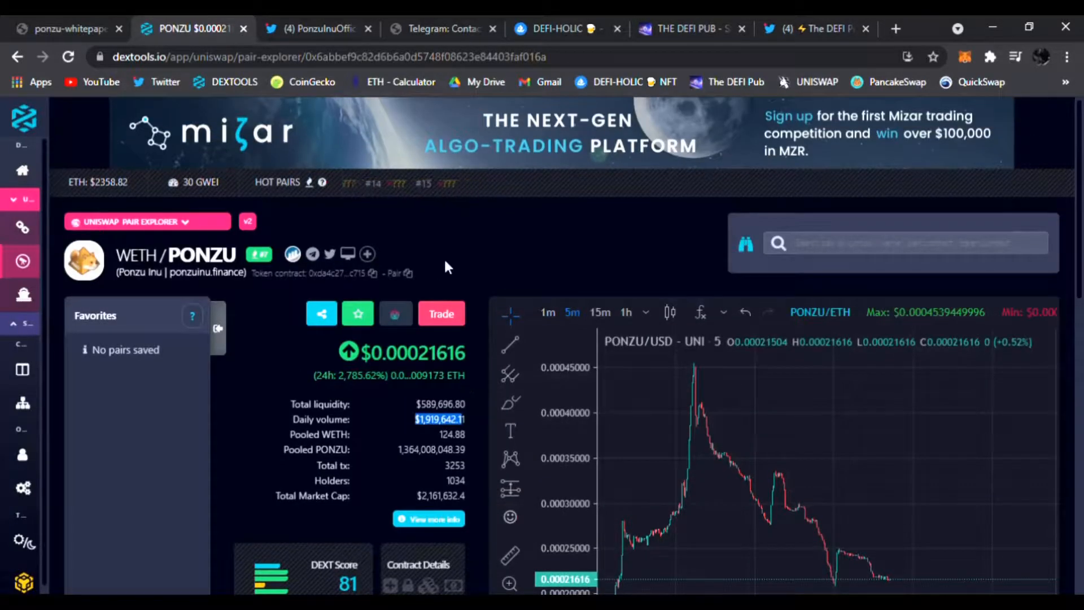
mouse_move(372, 152)
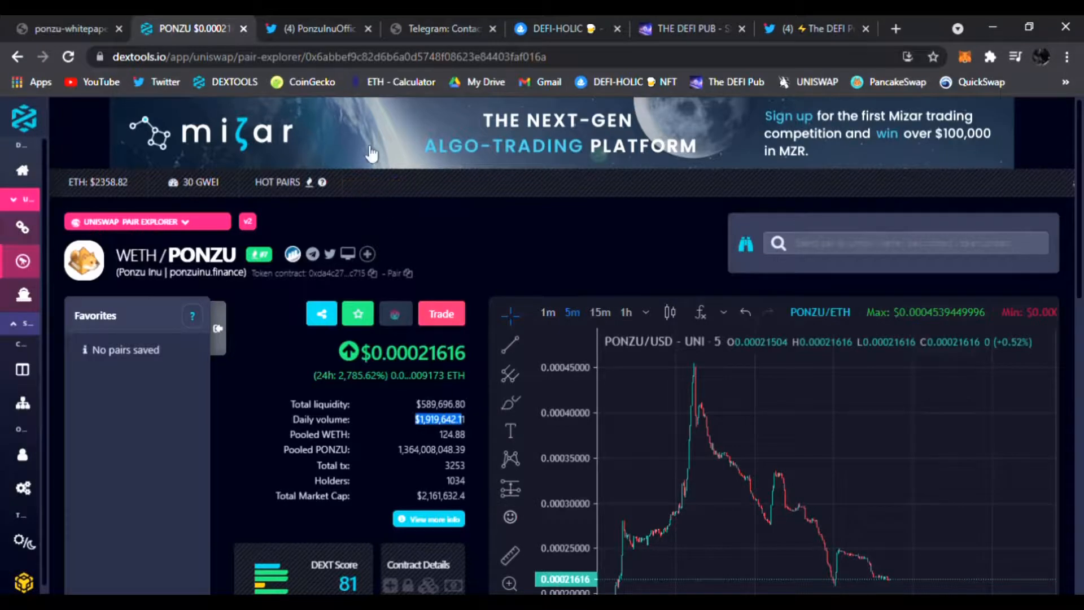
click(314, 28)
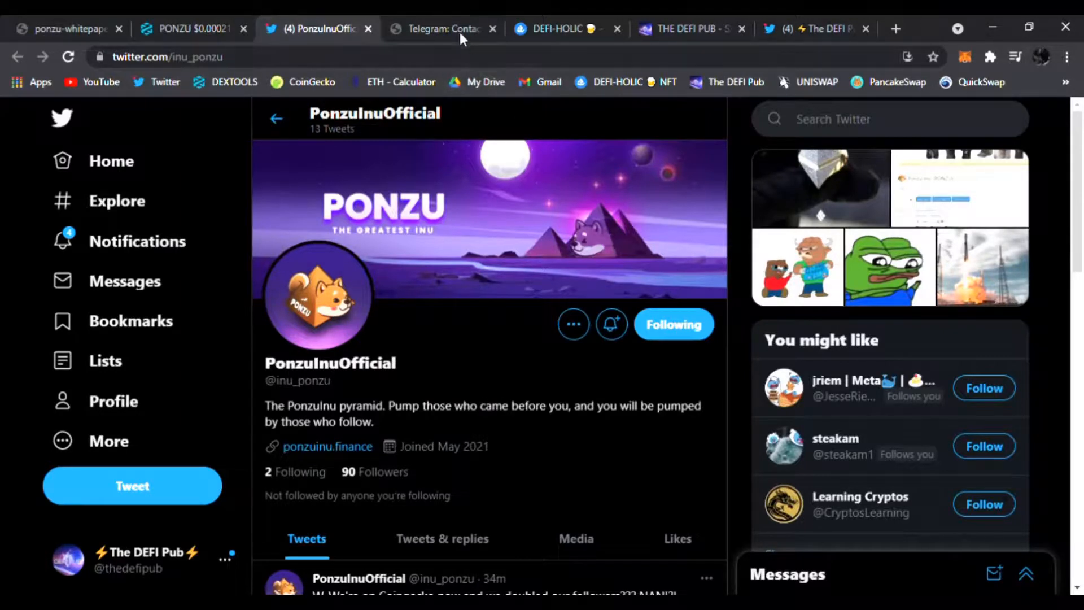
Step: Revisit the Ponzu Inu Telegram group page, then the DEFI-HOLIC OpenSea listing
click(443, 28)
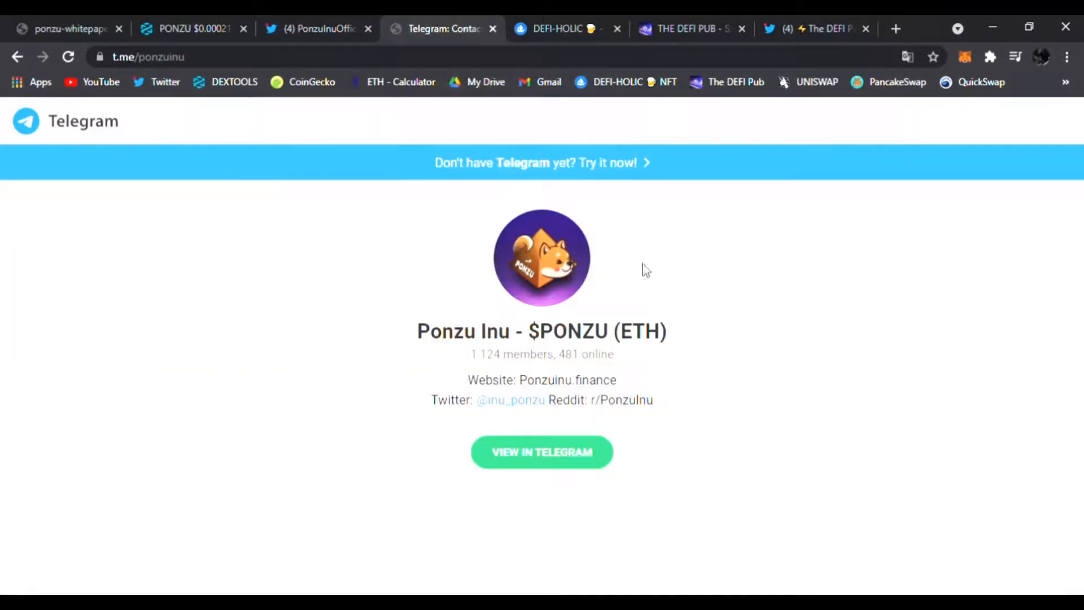
click(560, 28)
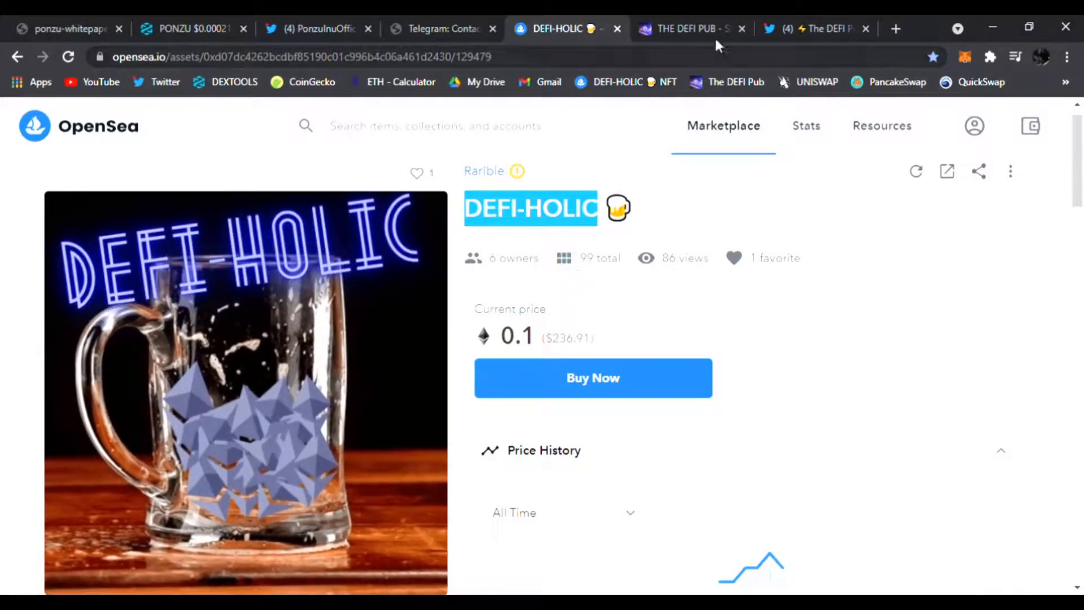
Step: Scroll through The DEFI PUB services form
click(684, 29)
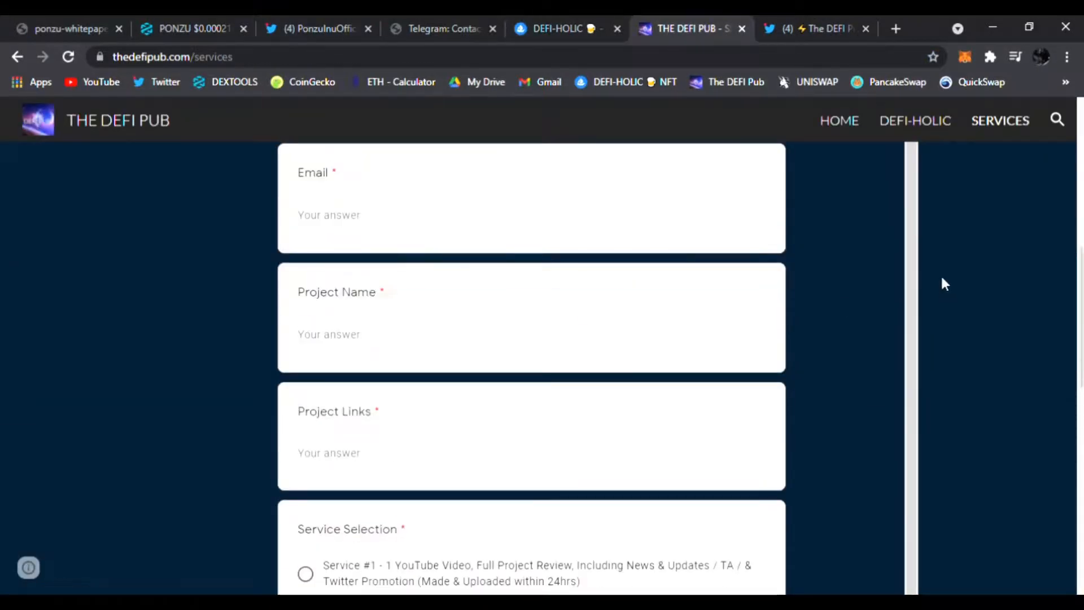
scroll(up, 3)
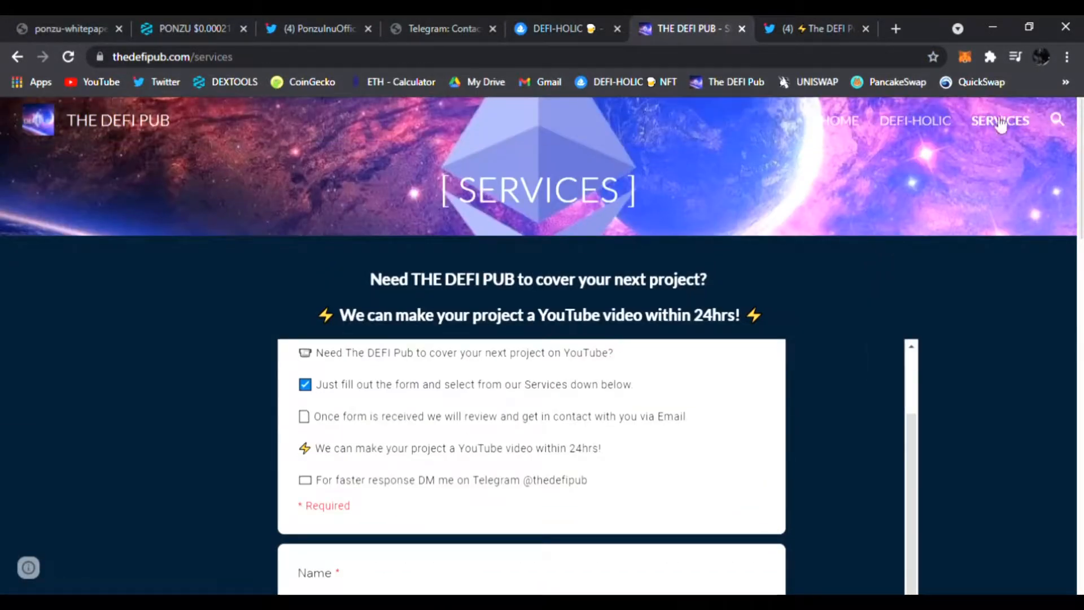
scroll(down, 3)
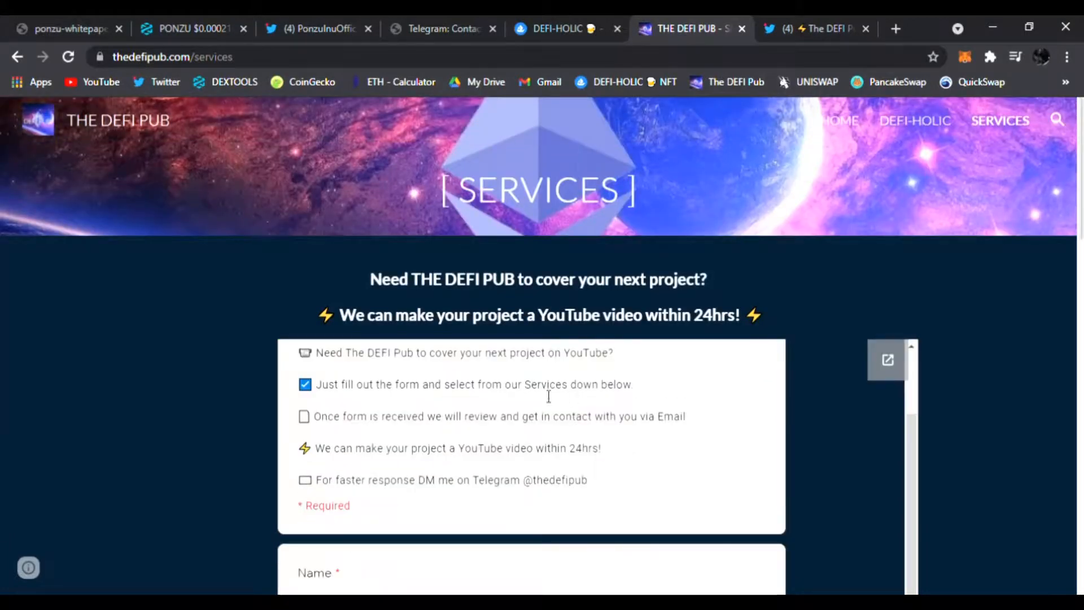
scroll(down, 3)
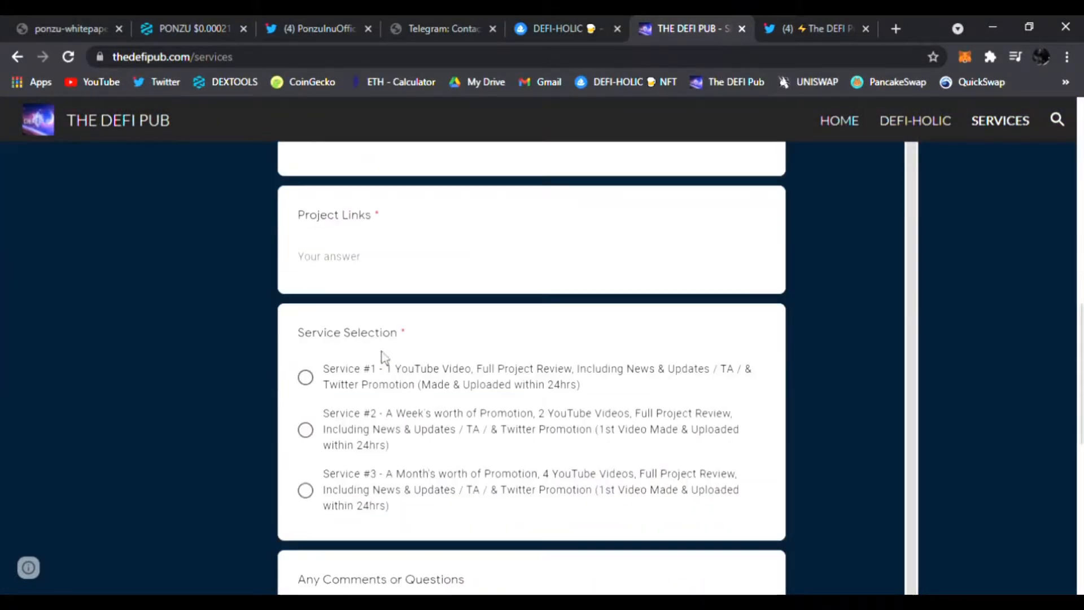
scroll(down, 3)
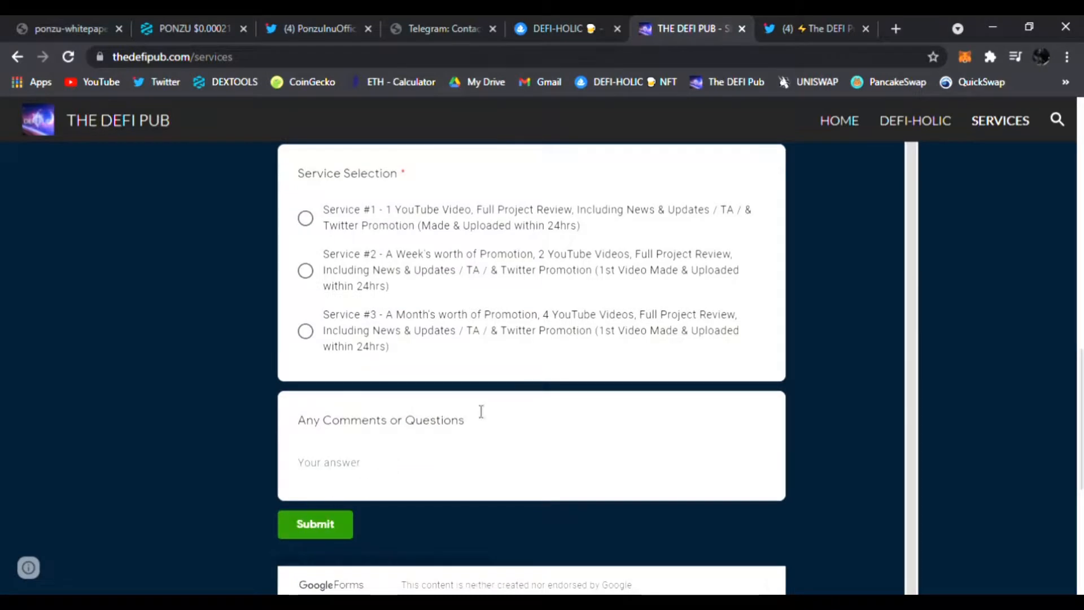
scroll(down, 3)
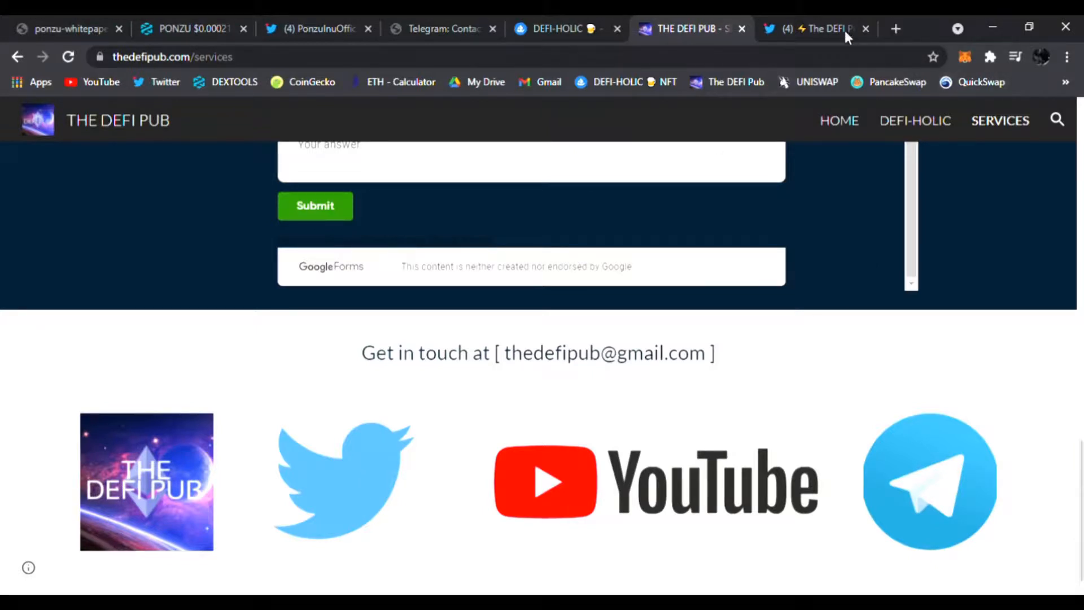
Step: View The DEFI Pub Twitter profile, then go back from the whitepaper to the Ponzu Inu homepage
click(815, 28)
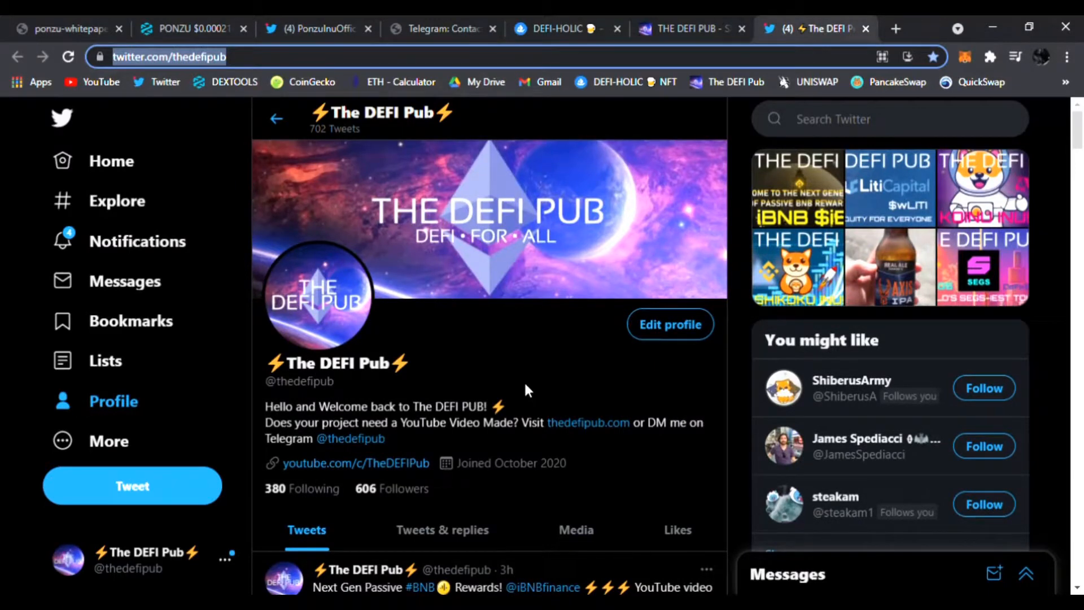
click(62, 29)
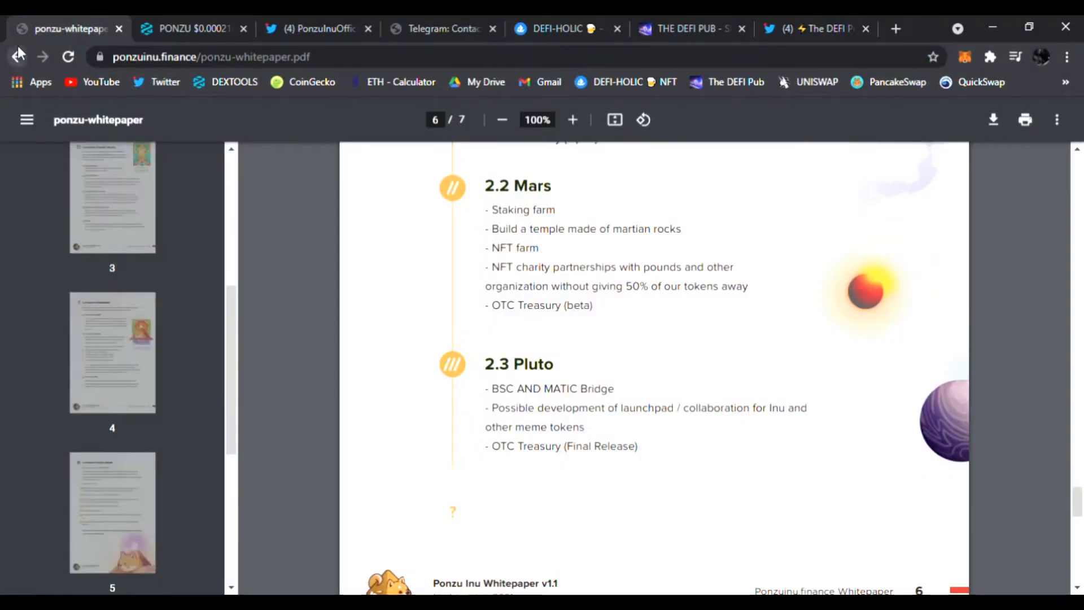
click(18, 56)
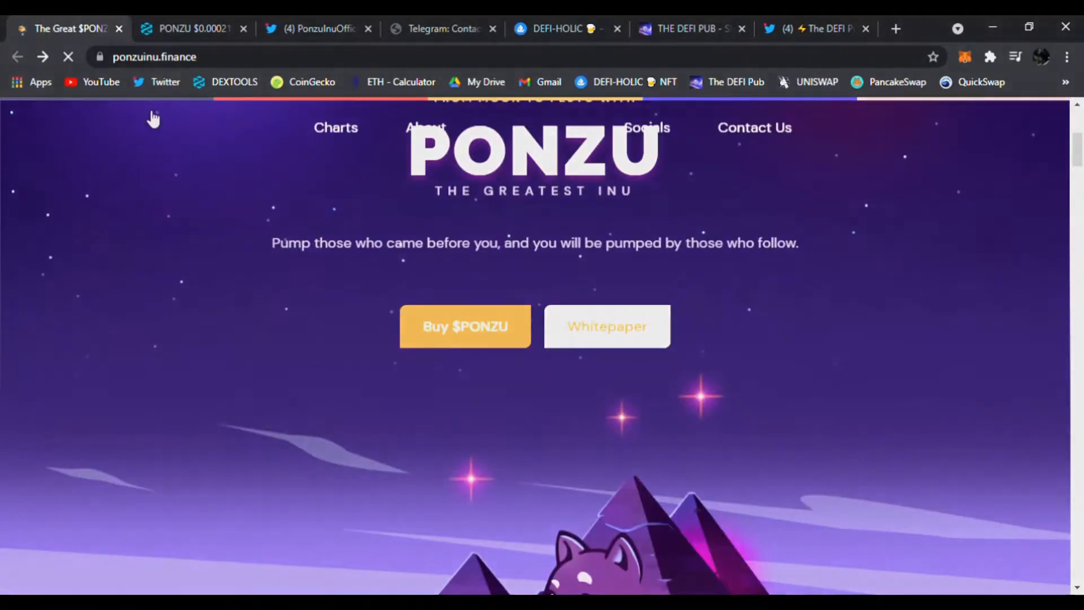